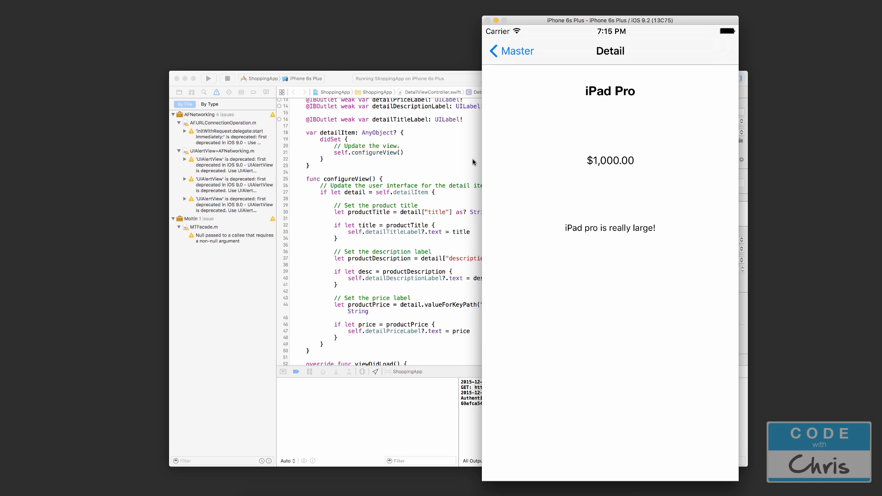
{"action": "mouse_move", "coordinate": [561, 99]}
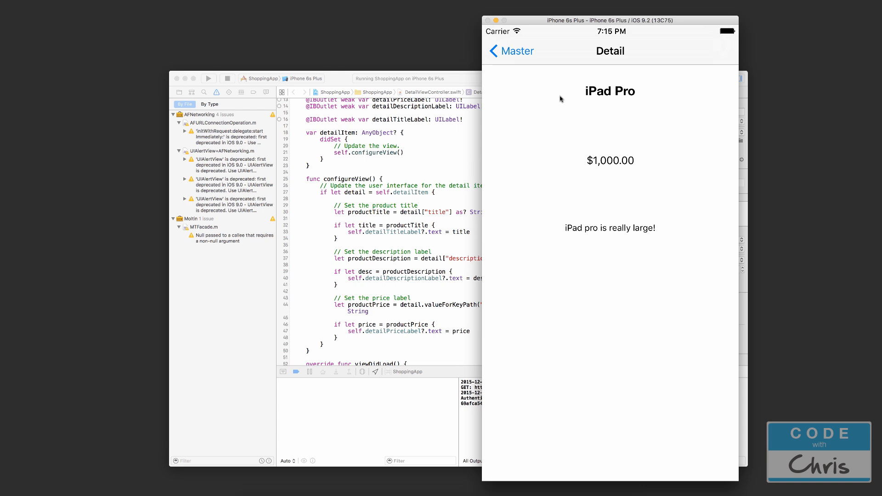
{"action": "mouse_move", "coordinate": [683, 239]}
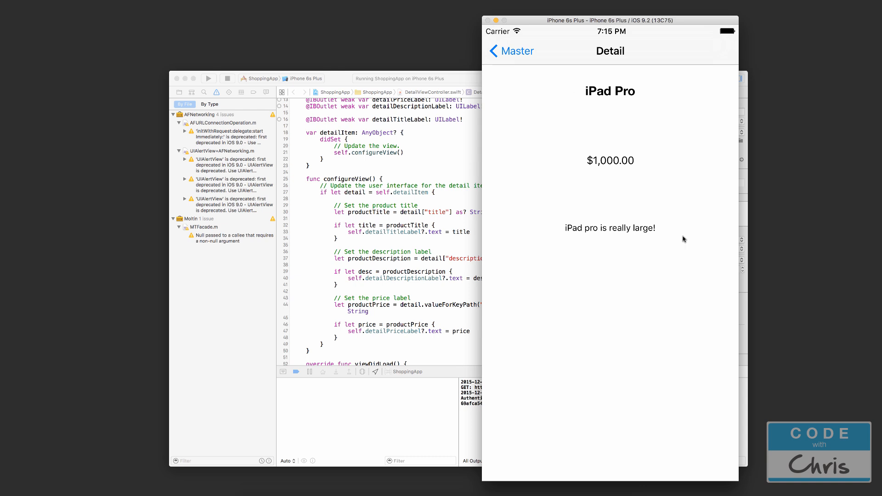
{"action": "mouse_move", "coordinate": [651, 279]}
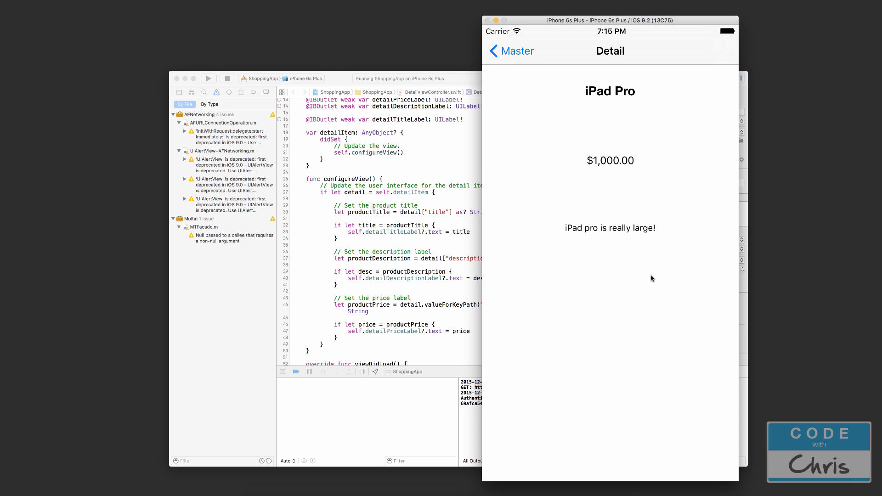
{"action": "mouse_move", "coordinate": [650, 370]}
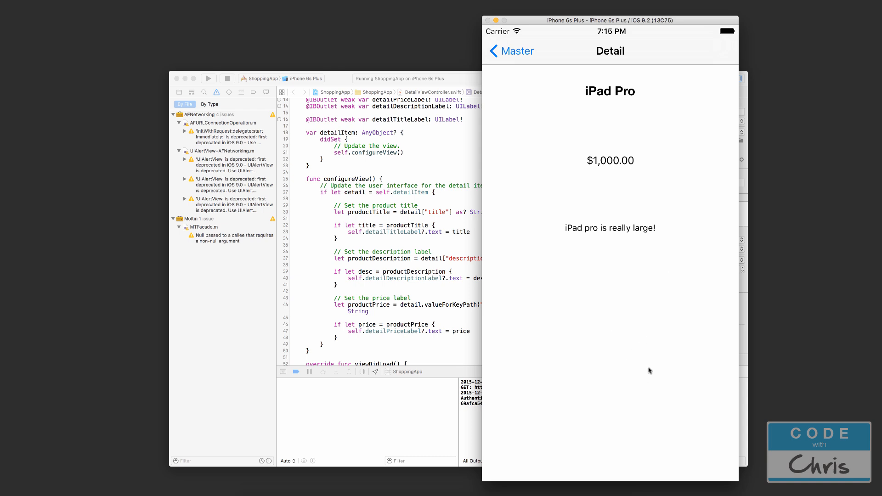
{"action": "mouse_move", "coordinate": [628, 264]}
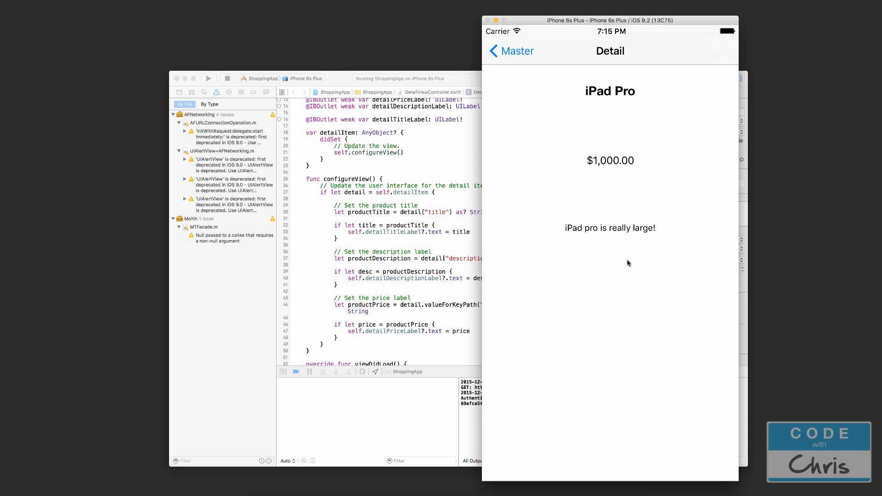
{"action": "mouse_move", "coordinate": [650, 121]}
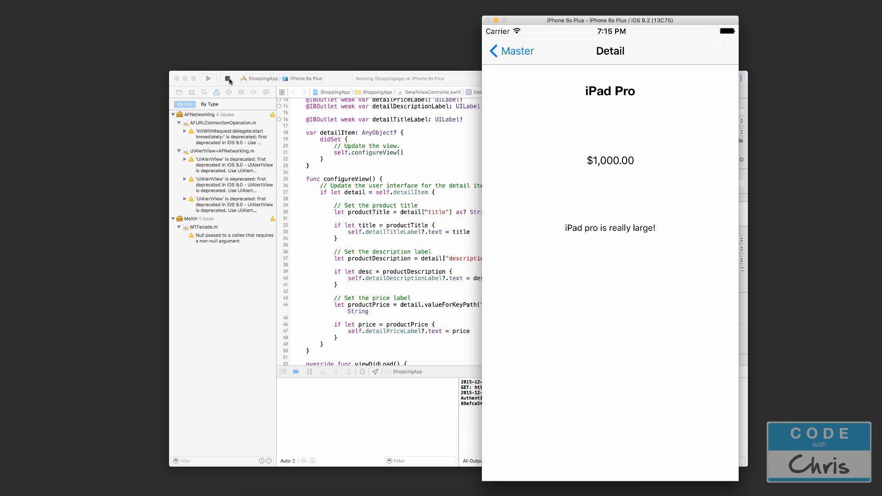
- Stop the app, switch to Main.storyboard and find 'button' in the Object Library for the Detail scene
{"action": "left_click", "coordinate": [227, 78]}
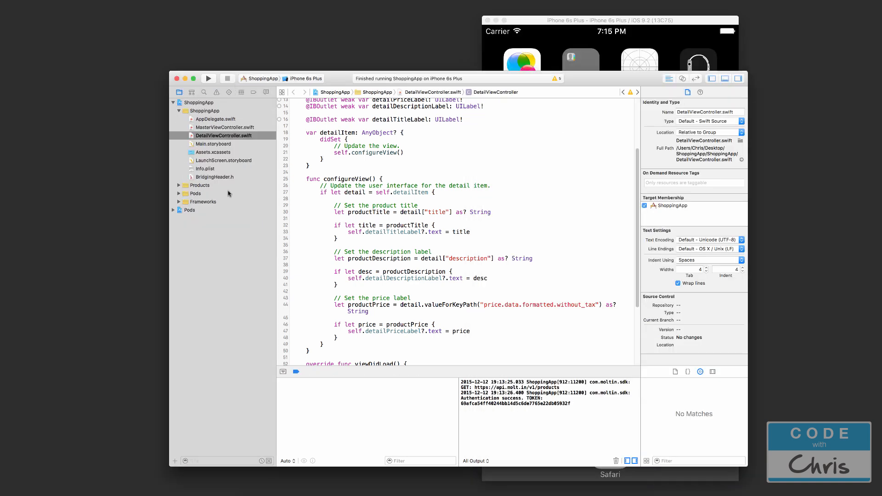
{"action": "left_click", "coordinate": [213, 143]}
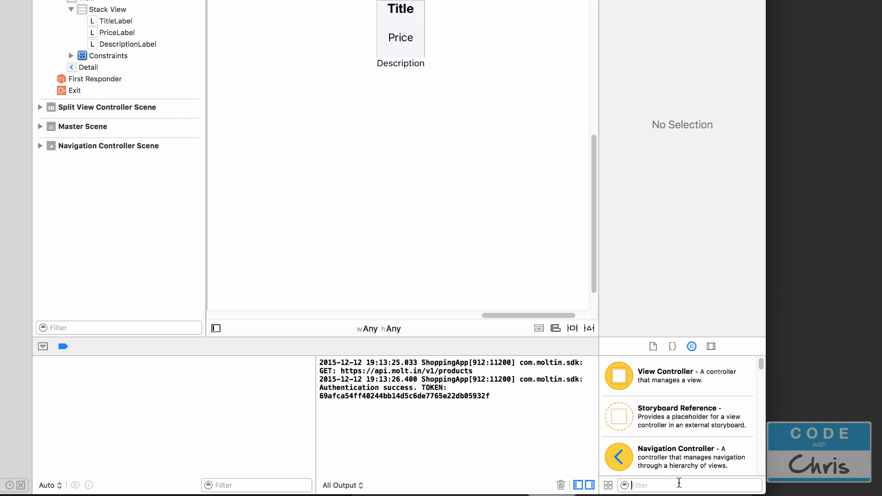
{"action": "type", "text": "butt"}
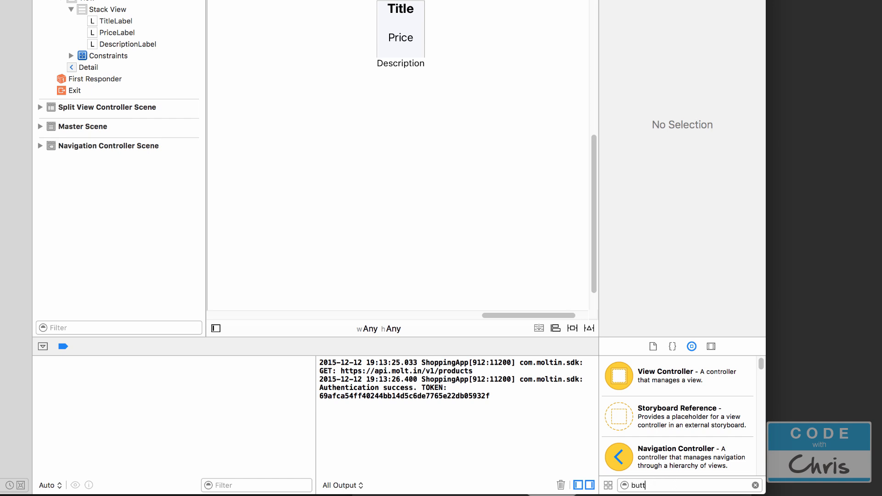
{"action": "type", "text": "on"}
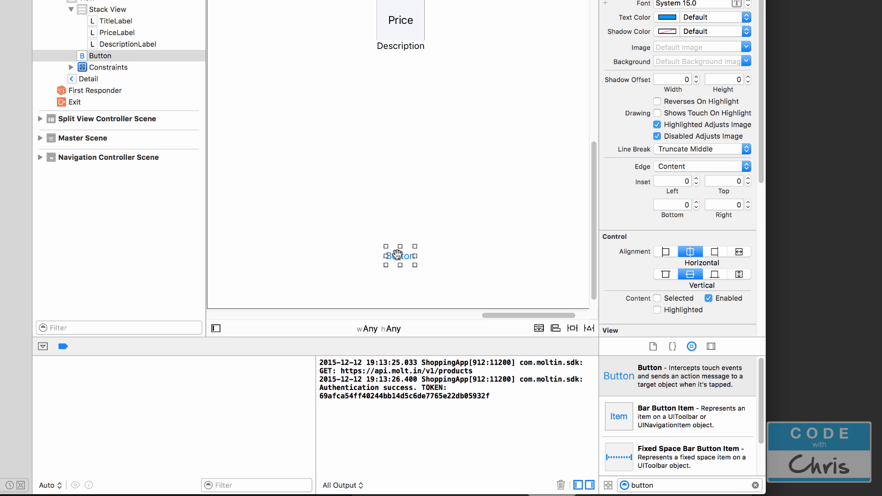
- Add a bottom spacing constraint of 100, not relative to margins
{"action": "left_click", "coordinate": [572, 328]}
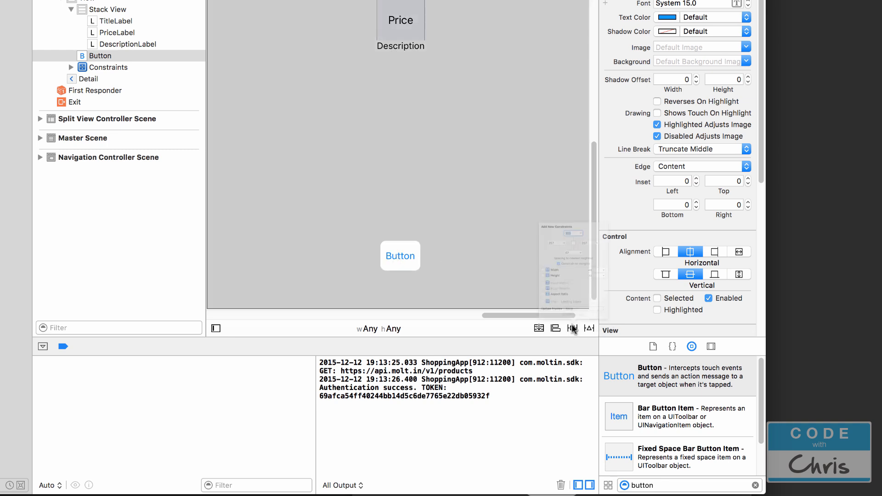
{"action": "left_click", "coordinate": [573, 329]}
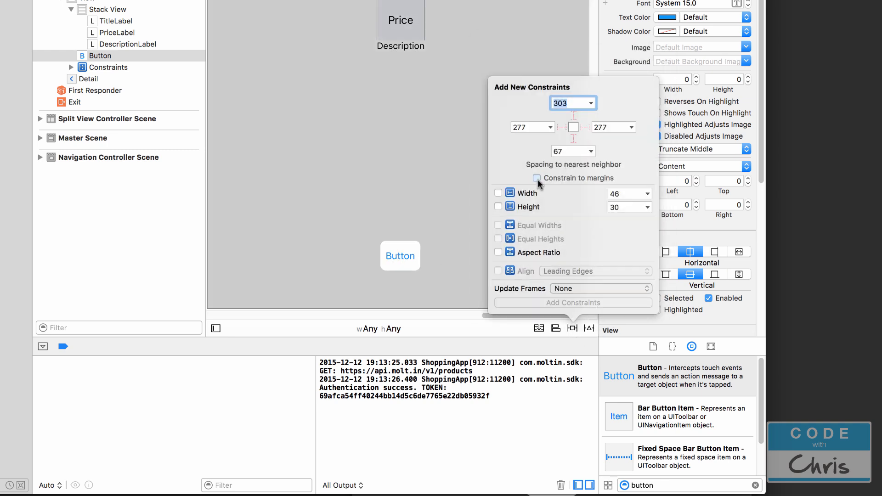
{"action": "left_click", "coordinate": [574, 140]}
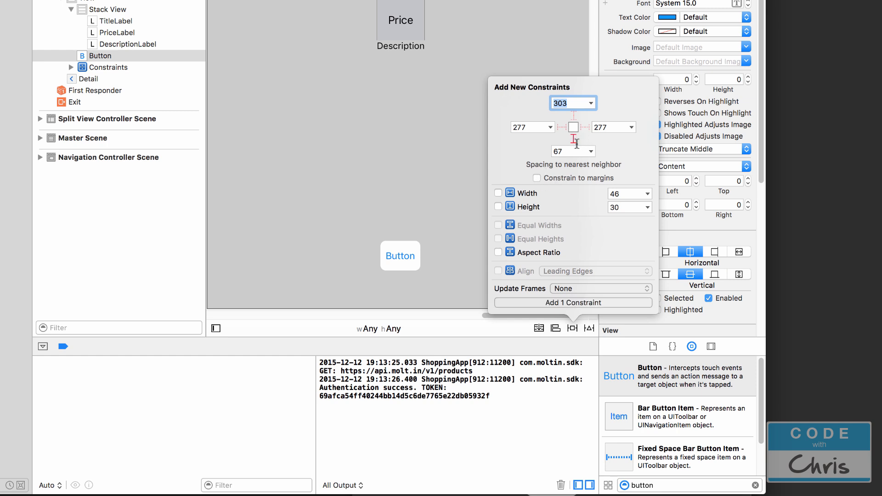
{"action": "left_click", "coordinate": [591, 151]}
{"action": "type", "text": "100"}
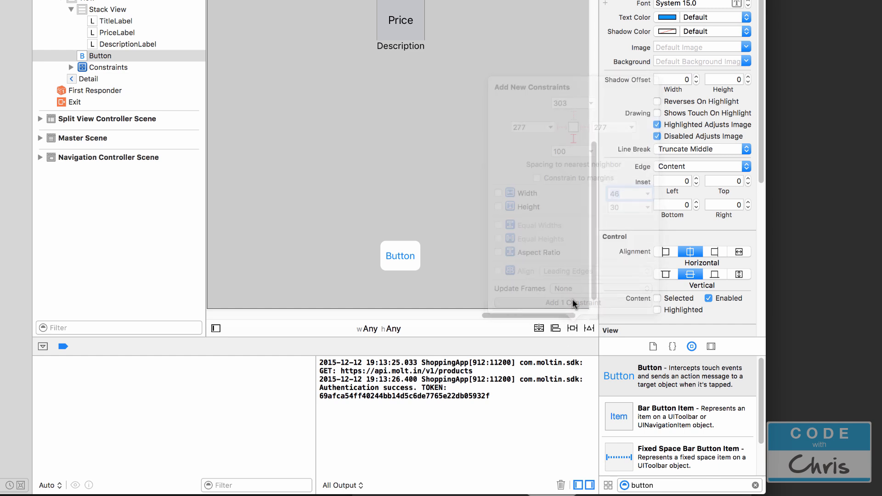
{"action": "left_click", "coordinate": [573, 302]}
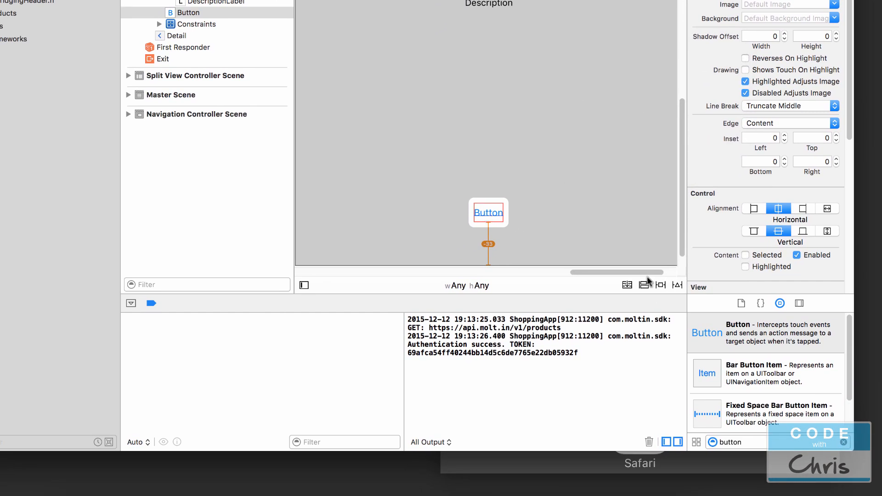
- Centre the button horizontally in its container and update its frame to match the constraints
{"action": "left_click", "coordinate": [643, 285]}
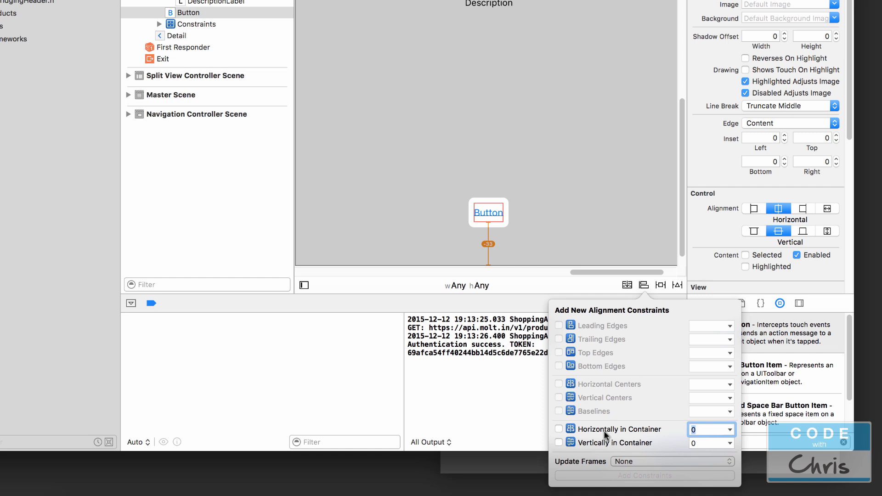
{"action": "left_click", "coordinate": [558, 429]}
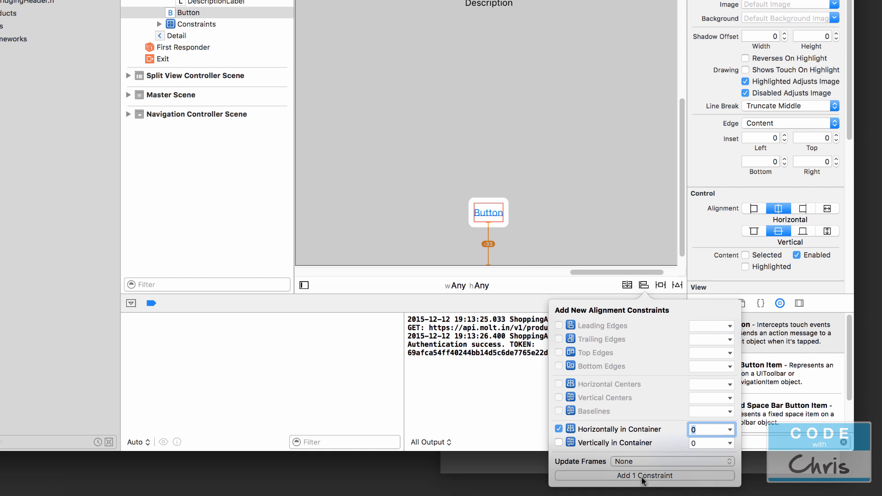
{"action": "left_click", "coordinate": [643, 475]}
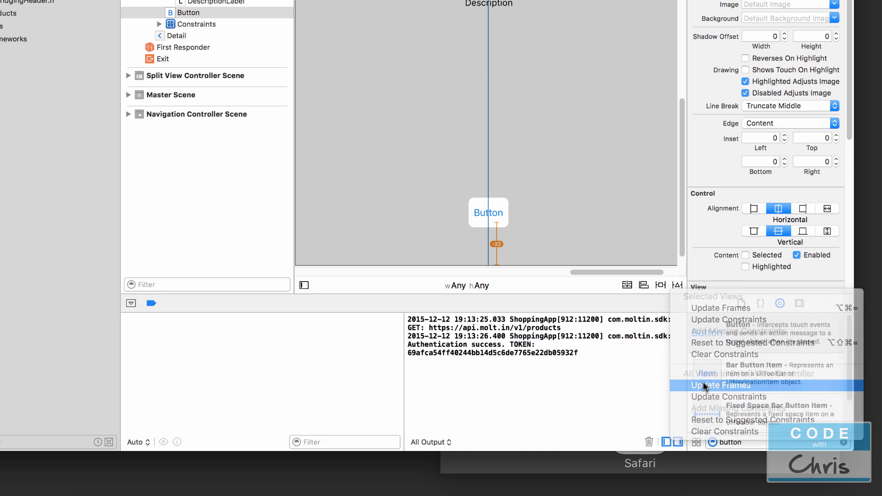
{"action": "left_click", "coordinate": [720, 385]}
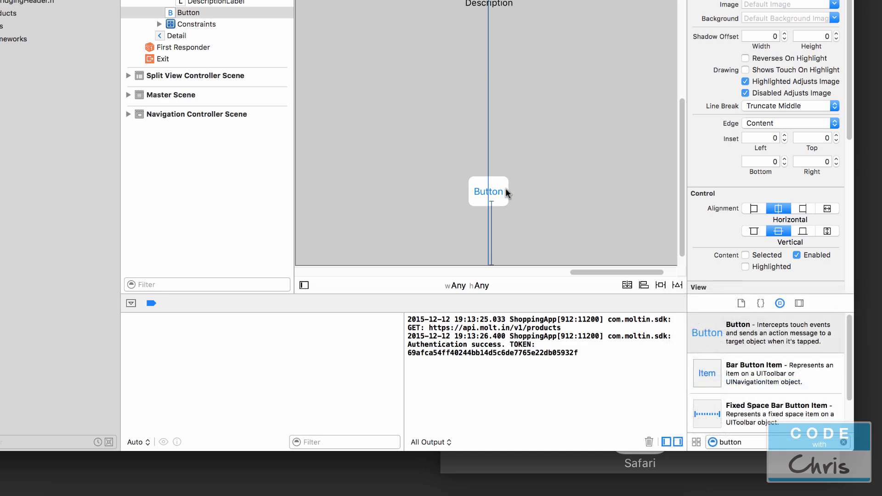
{"action": "mouse_move", "coordinate": [589, 177]}
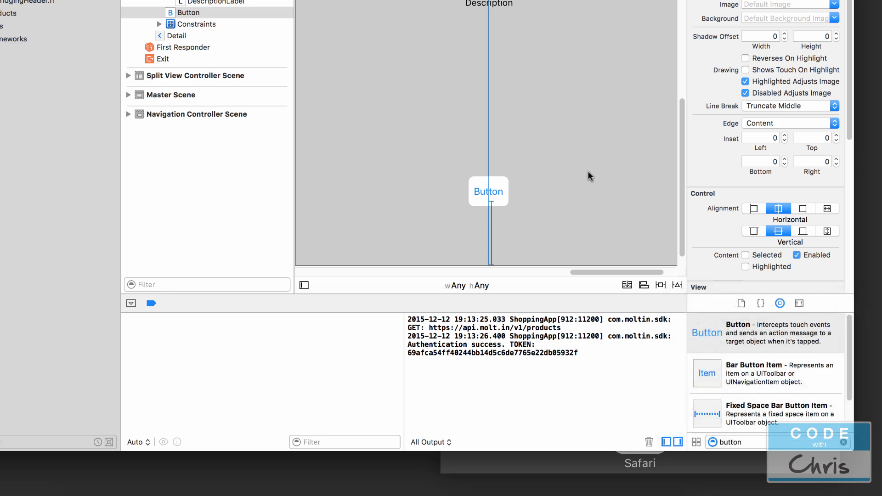
- Run the app, show the iPad Pro details and tap the new button at the bottom
{"action": "left_click", "coordinate": [208, 99]}
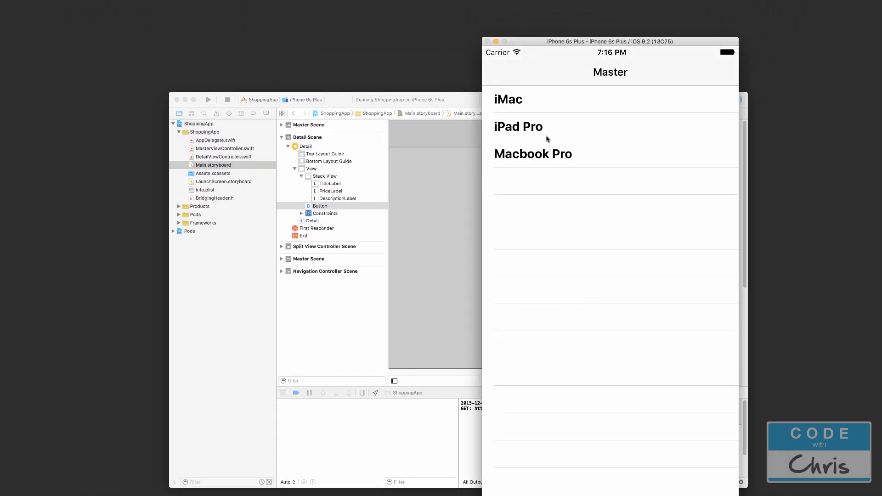
{"action": "left_click", "coordinate": [518, 126]}
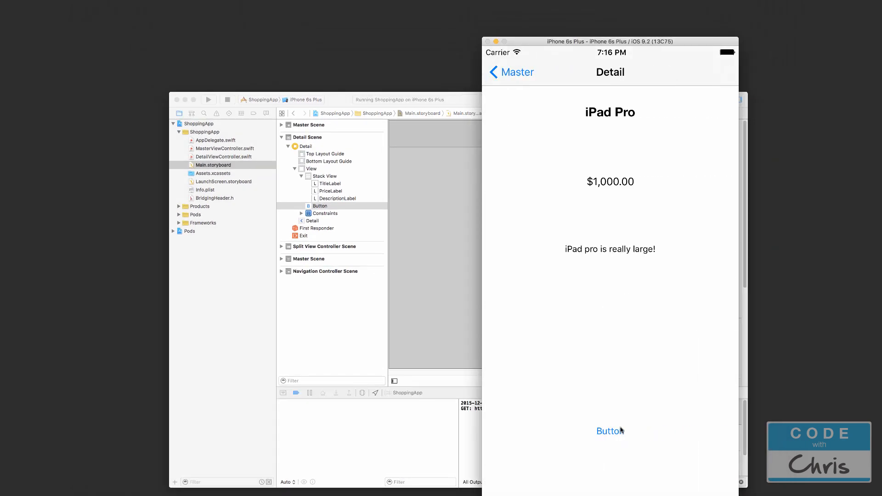
{"action": "left_click", "coordinate": [610, 431]}
{"action": "type", "text": "Add to Cart"}
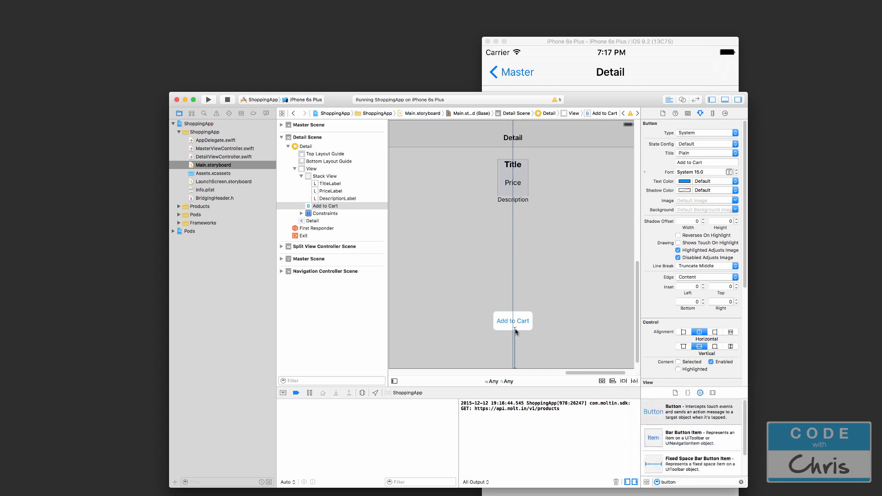
{"action": "mouse_move", "coordinate": [520, 325]}
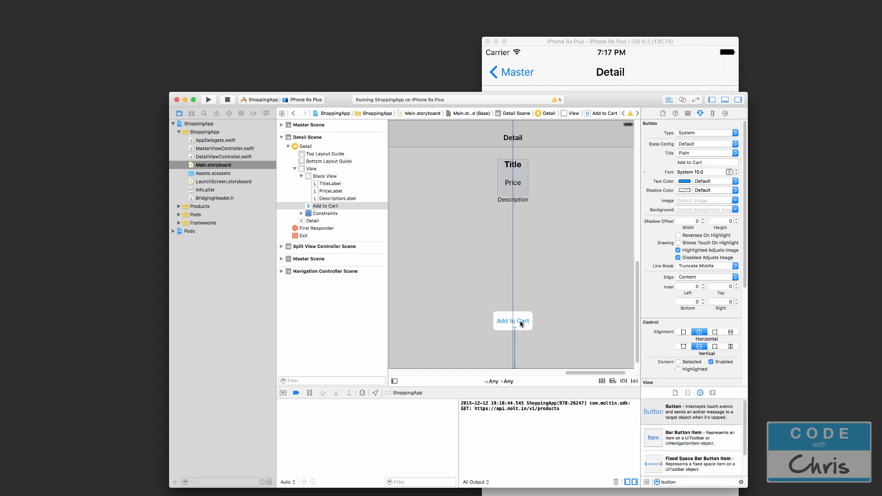
{"action": "mouse_move", "coordinate": [517, 332]}
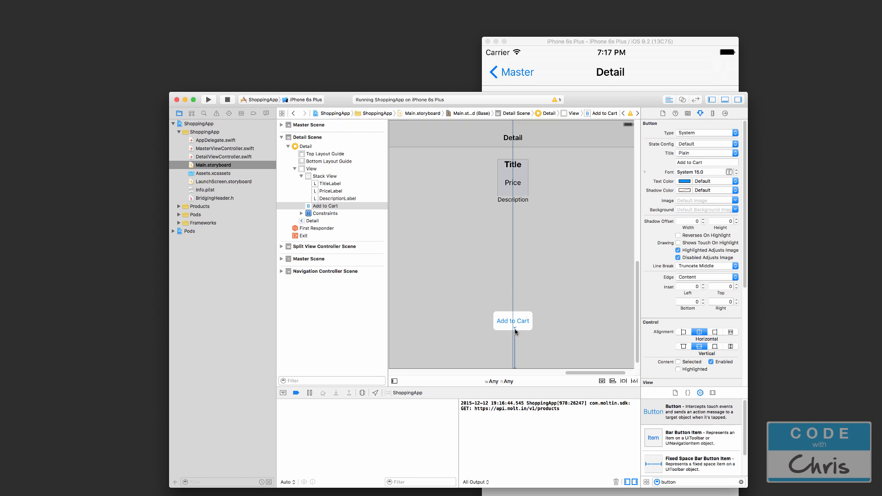
{"action": "mouse_move", "coordinate": [516, 334]}
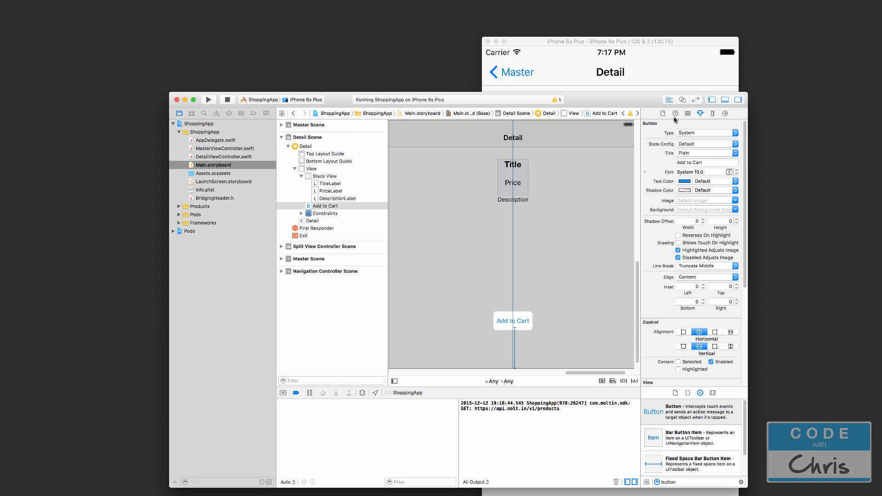
- Show DetailViewController.swift in the Assistant Editor and select the Add to Cart button for connecting
{"action": "left_click", "coordinate": [681, 99]}
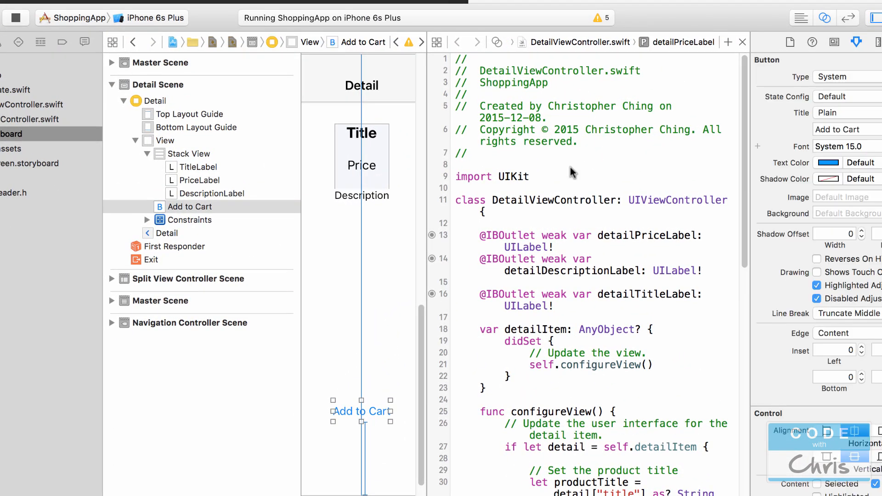
{"action": "scroll", "scroll_direction": "down", "scroll_amount": 3}
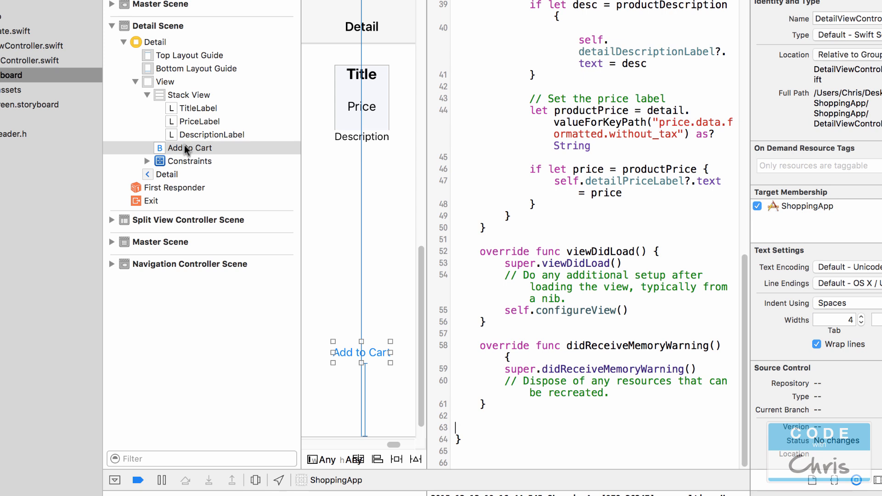
{"action": "left_click", "coordinate": [192, 147]}
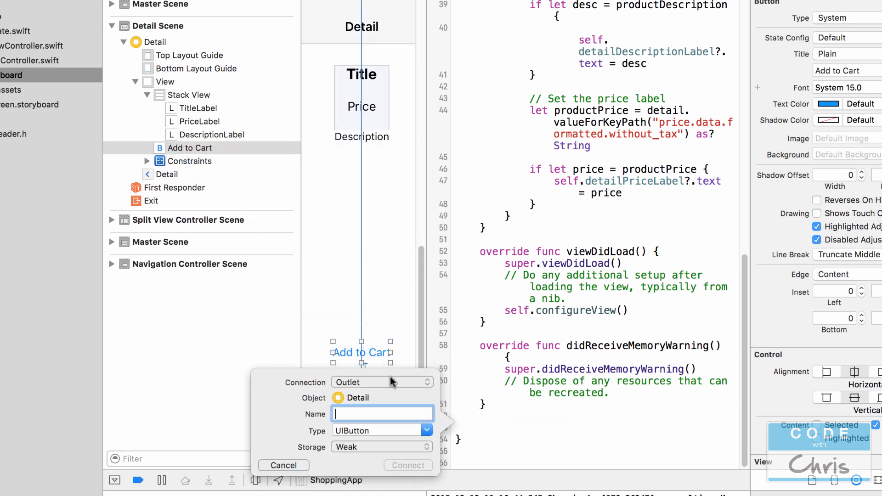
- Create an Action connection named addToCartTapped with sender type UIButton
{"action": "left_click", "coordinate": [381, 382]}
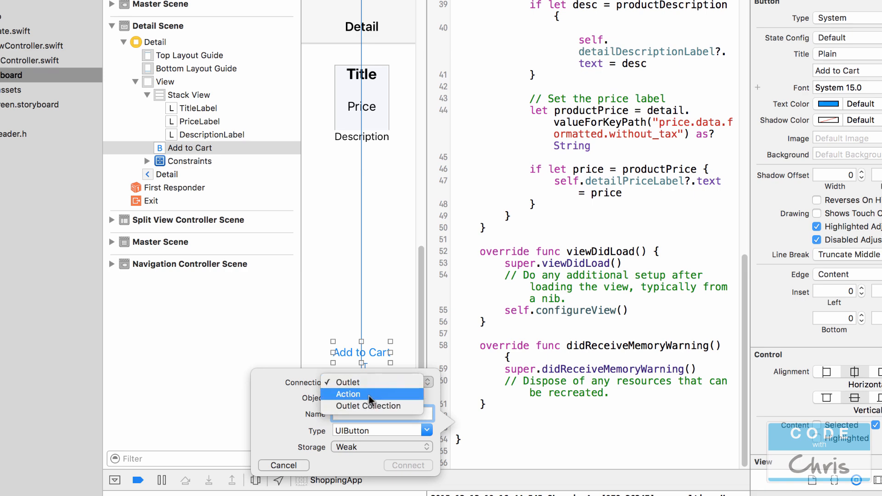
{"action": "left_click", "coordinate": [348, 395]}
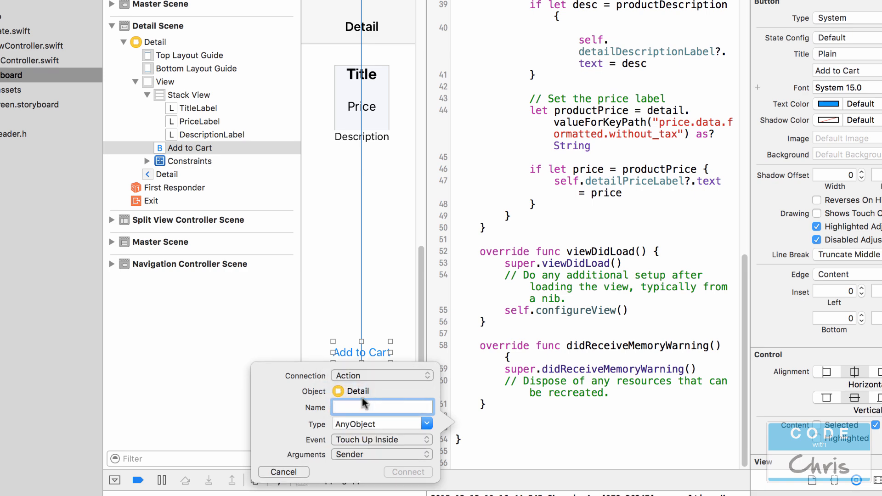
{"action": "type", "text": "addT"}
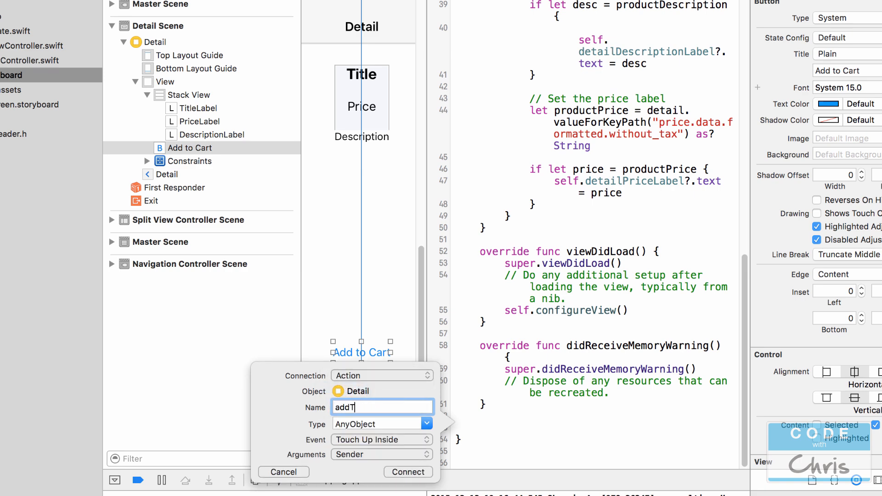
{"action": "type", "text": "oCart"}
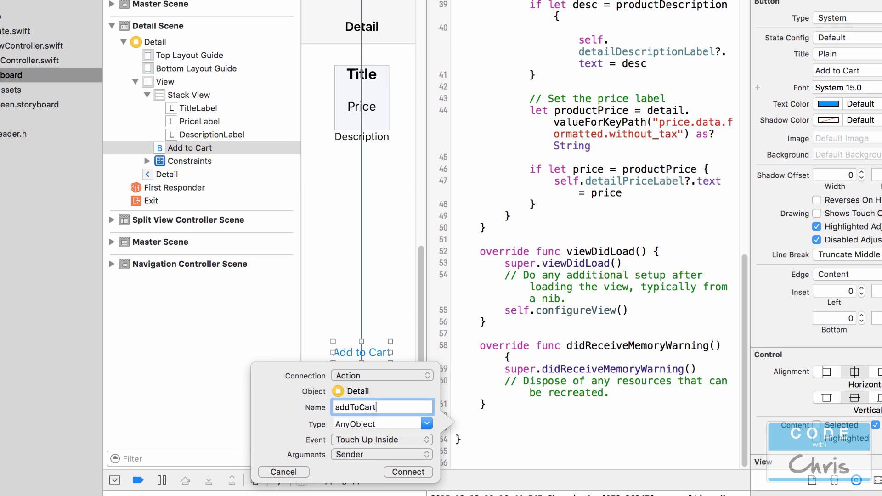
{"action": "type", "text": "Tapped"}
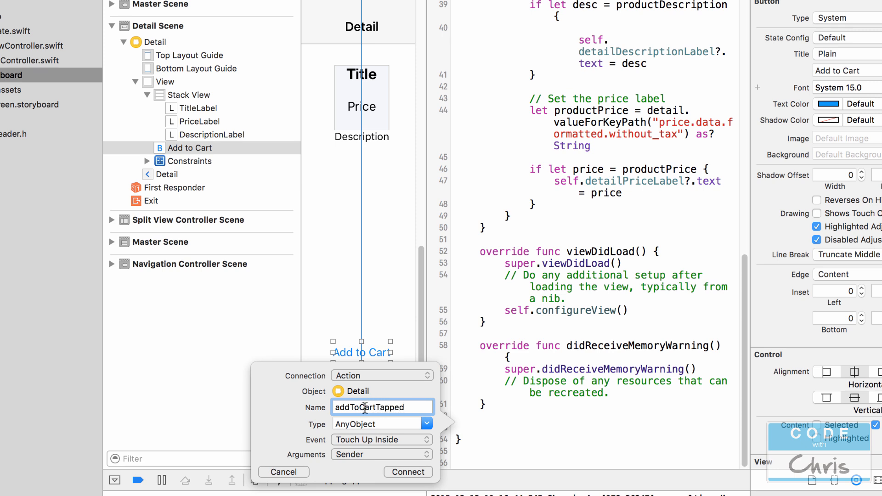
{"action": "left_click", "coordinate": [377, 423]}
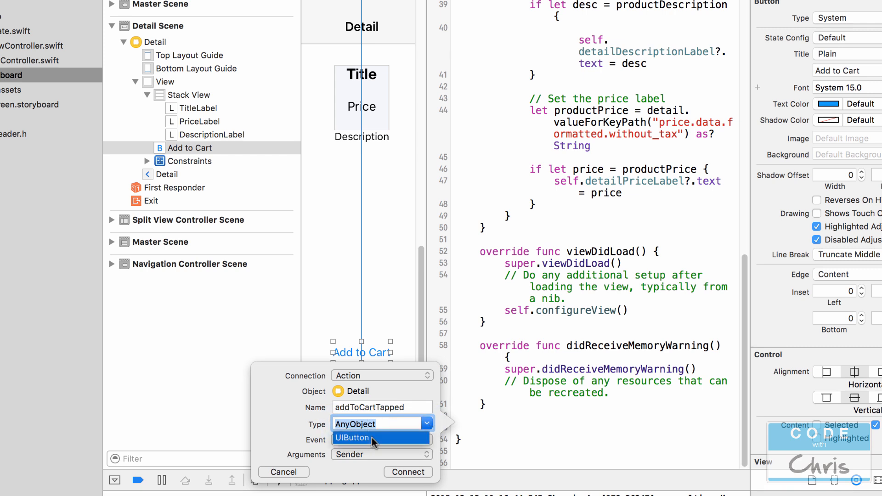
{"action": "left_click", "coordinate": [373, 445]}
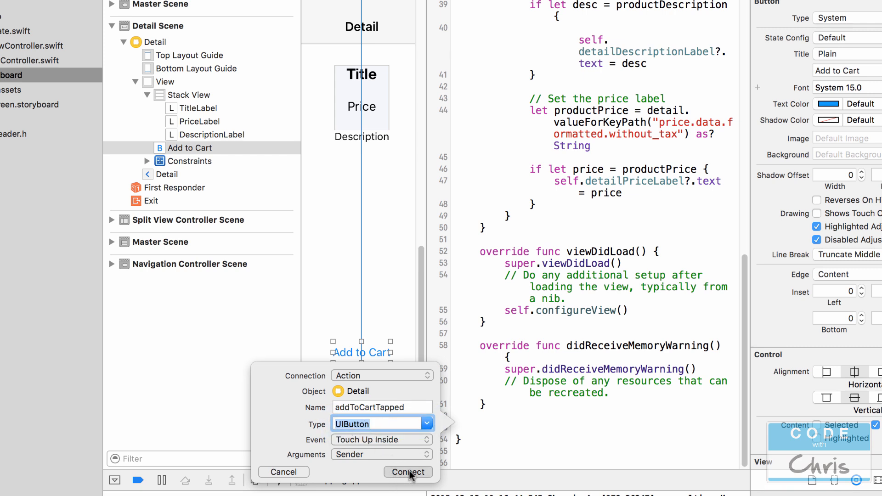
{"action": "left_click", "coordinate": [408, 472]}
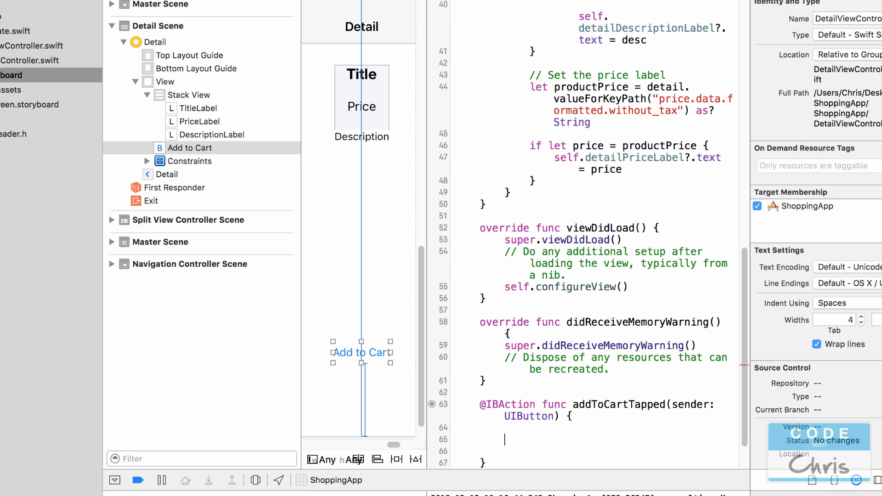
- Write comments: get the current product id, add product to cart, display a message that the item was added
{"action": "scroll", "scroll_direction": "down", "scroll_amount": 3}
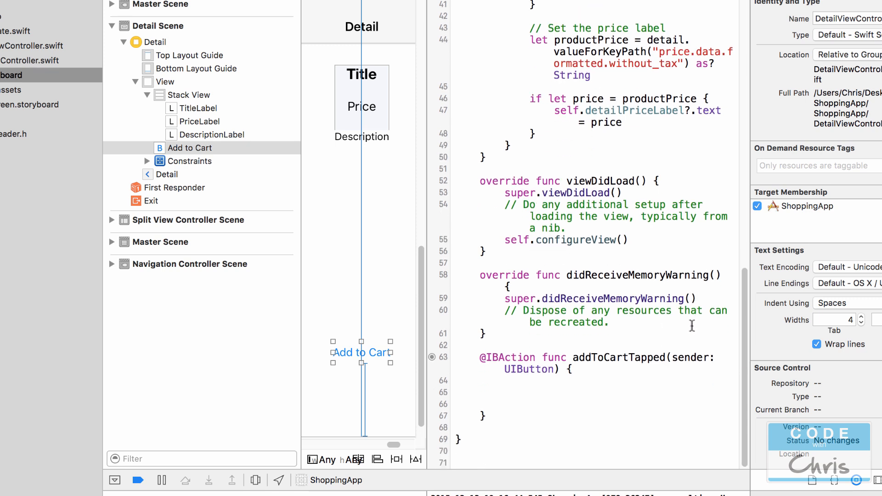
{"action": "type", "text": "//"}
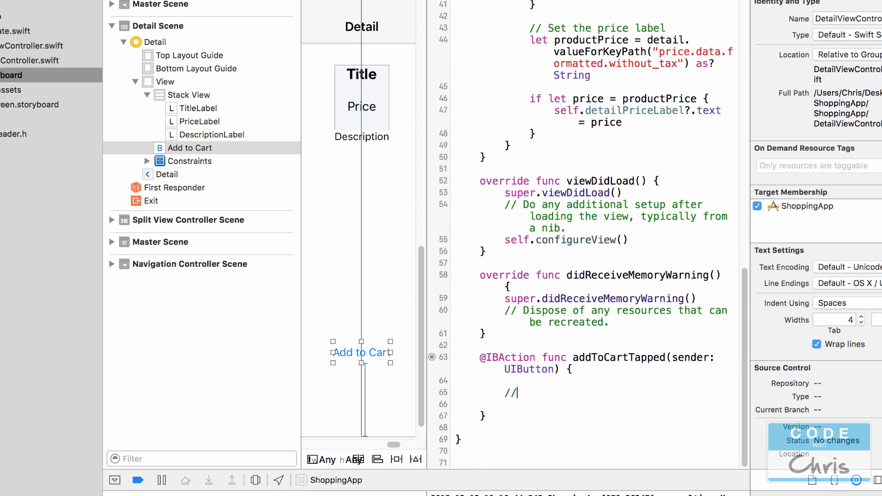
{"action": "type", "text": "Gt the current produc"}
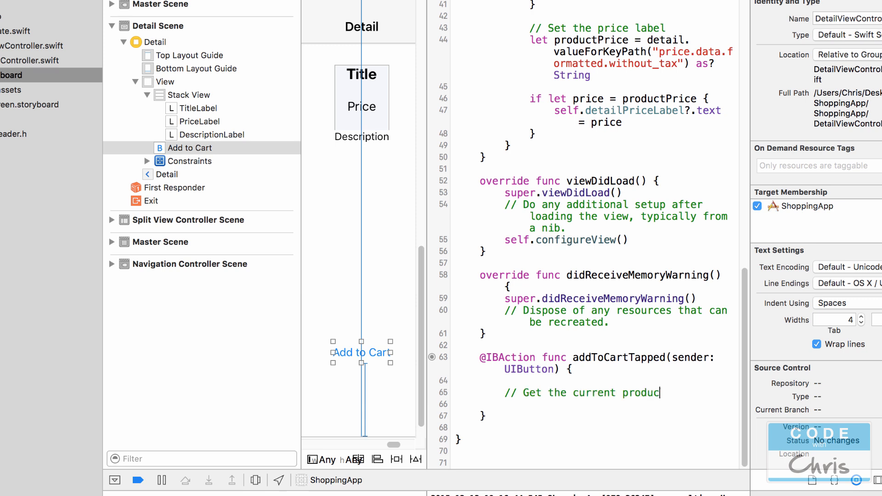
{"action": "type", "text": "id"}
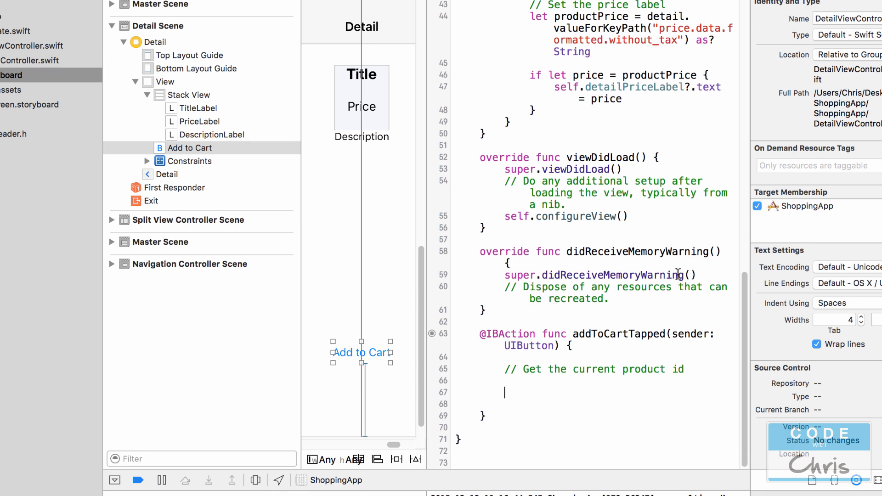
{"action": "type", "text": "// Add the"}
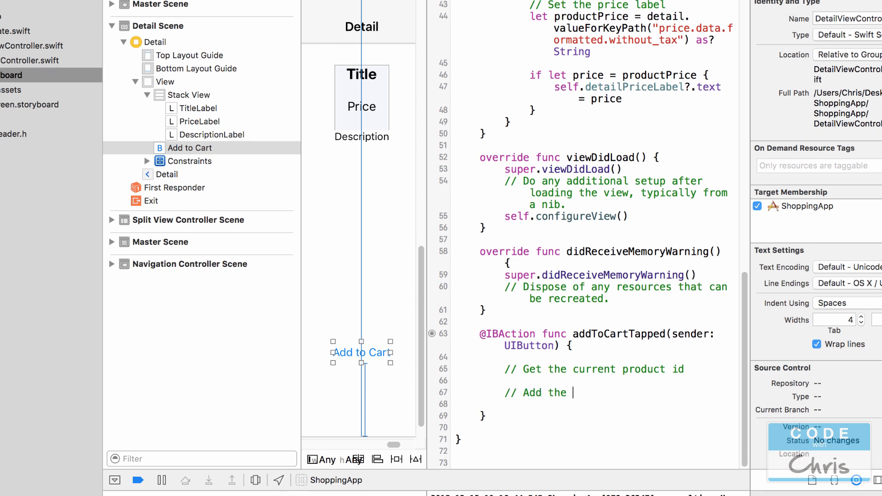
{"action": "type", "text": "product ot"}
{"action": "type", "text": "// D"}
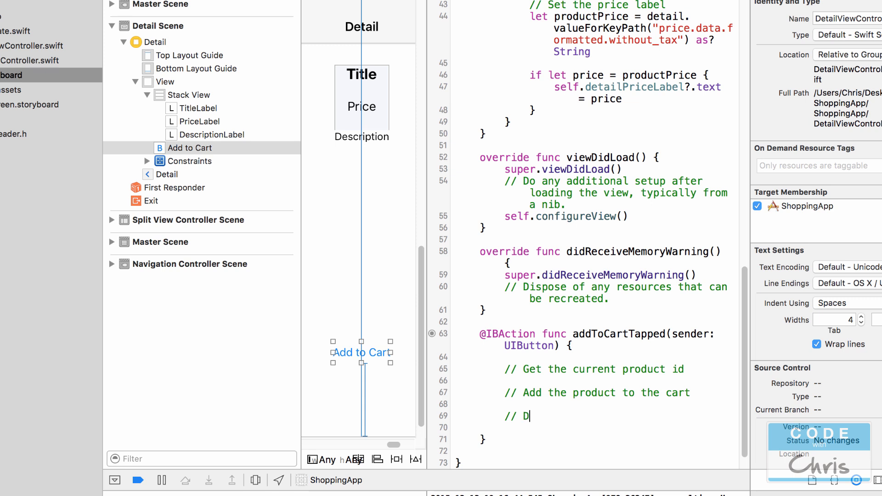
{"action": "type", "text": "isplay a message to the user that the"}
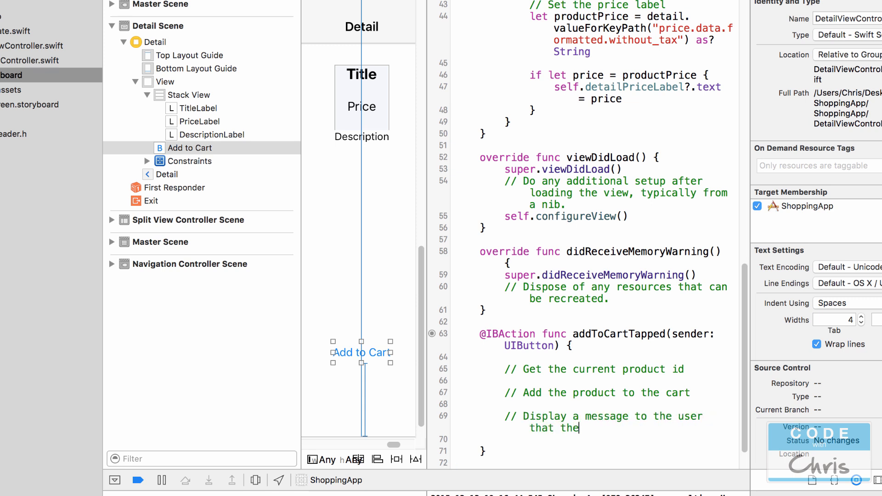
{"action": "type", "text": "item has been ad"}
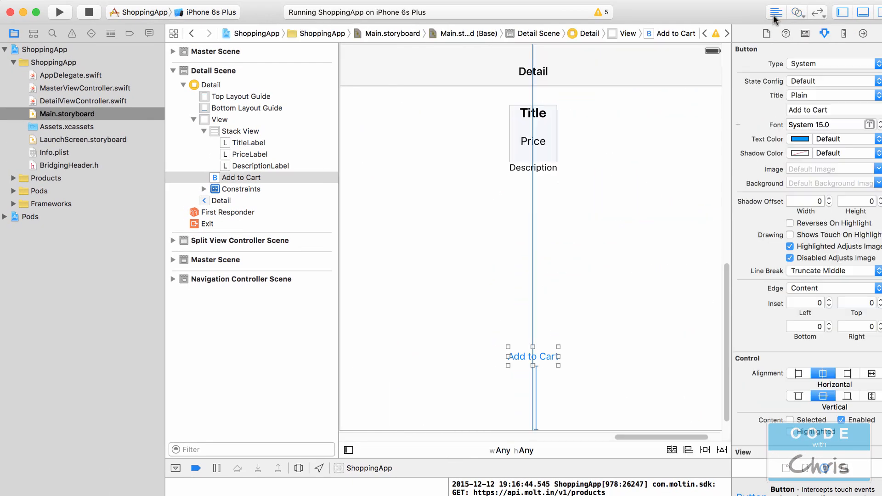
- Return to the single Standard Editor and scroll DetailViewController.swift to addToCartTapped
{"action": "left_click", "coordinate": [83, 101]}
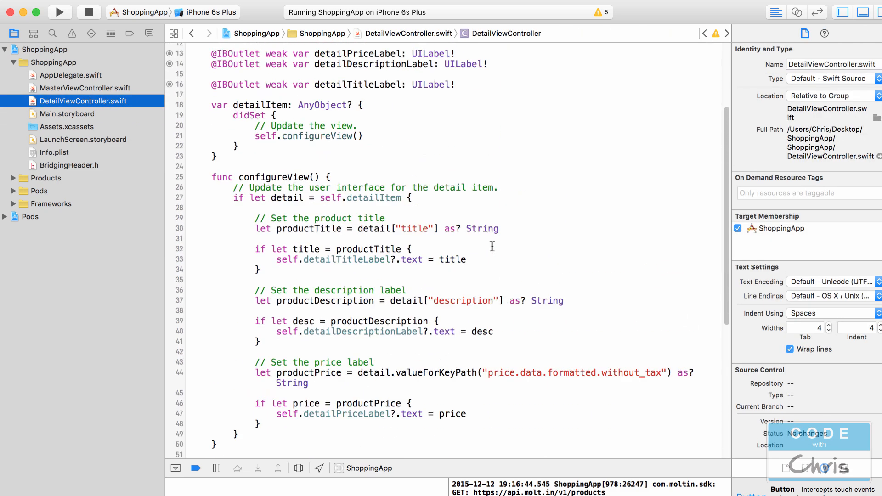
{"action": "scroll", "scroll_direction": "up", "scroll_amount": 3}
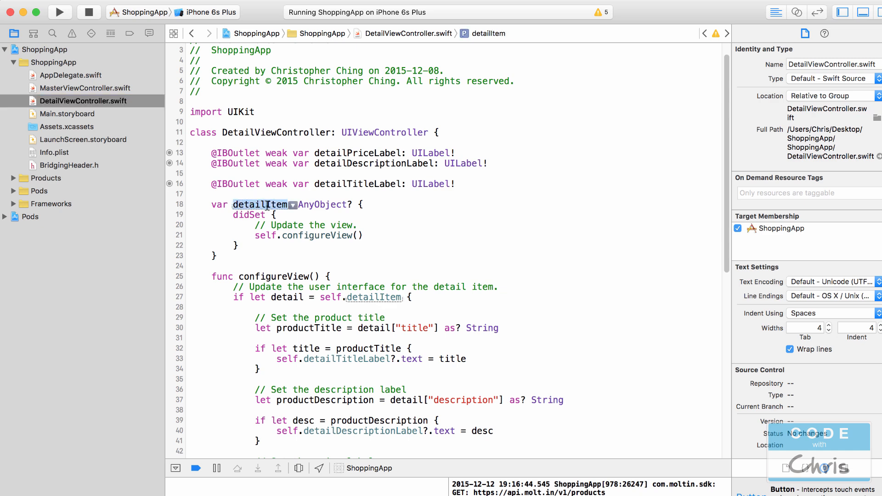
{"action": "scroll", "scroll_direction": "down", "scroll_amount": 3}
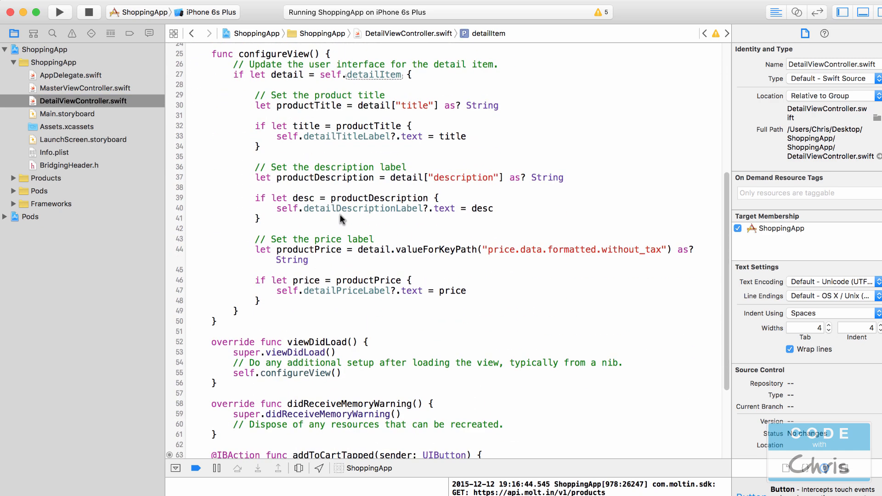
{"action": "scroll", "scroll_direction": "down", "scroll_amount": 3}
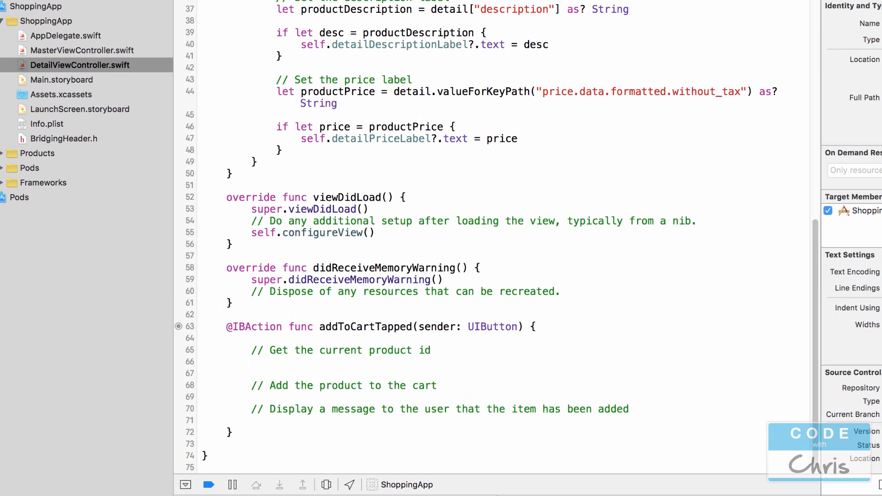
- Write let productid = self.detailItem?["id"] as? String under the product id comment
{"action": "type", "text": "let"}
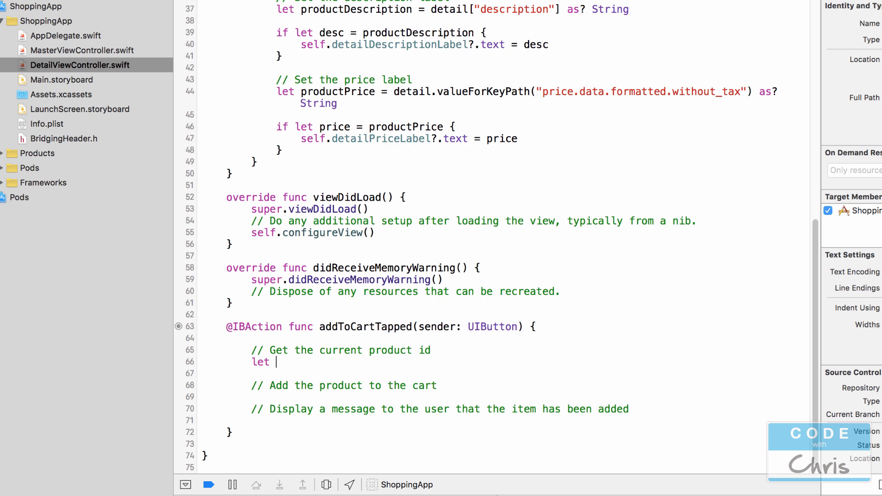
{"action": "type", "text": "product"}
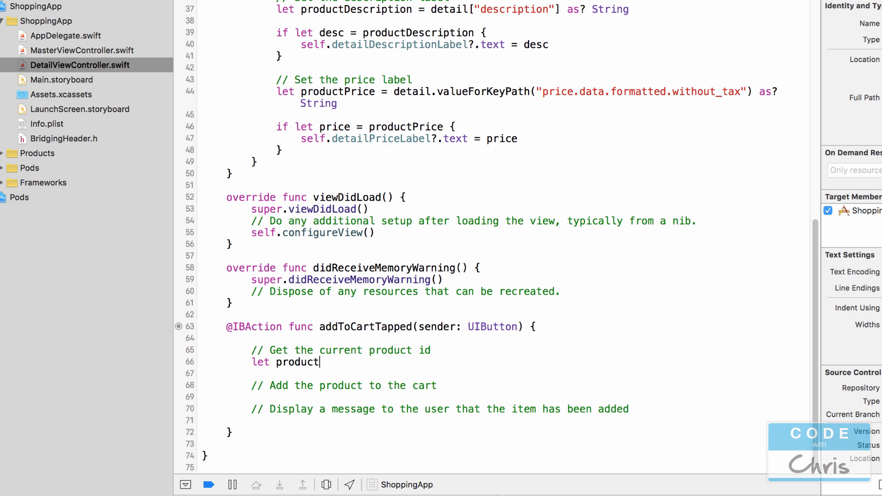
{"action": "type", "text": "id ="}
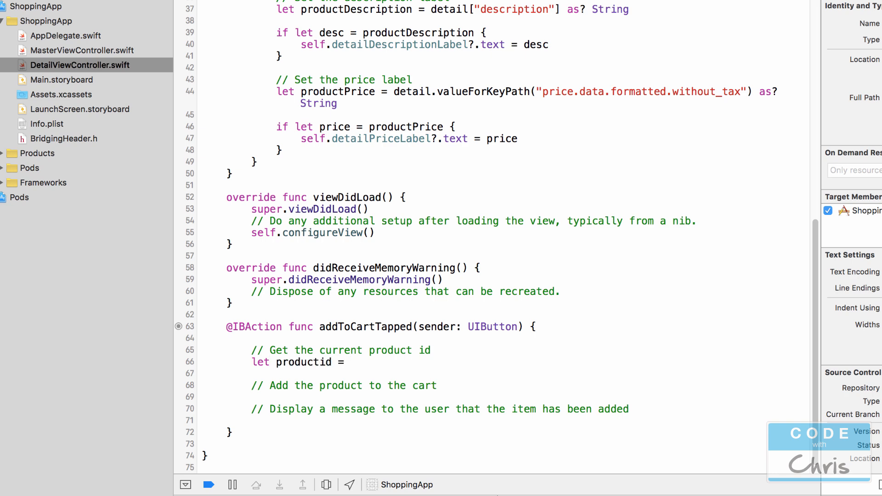
{"action": "type", "text": "self.detailItem"}
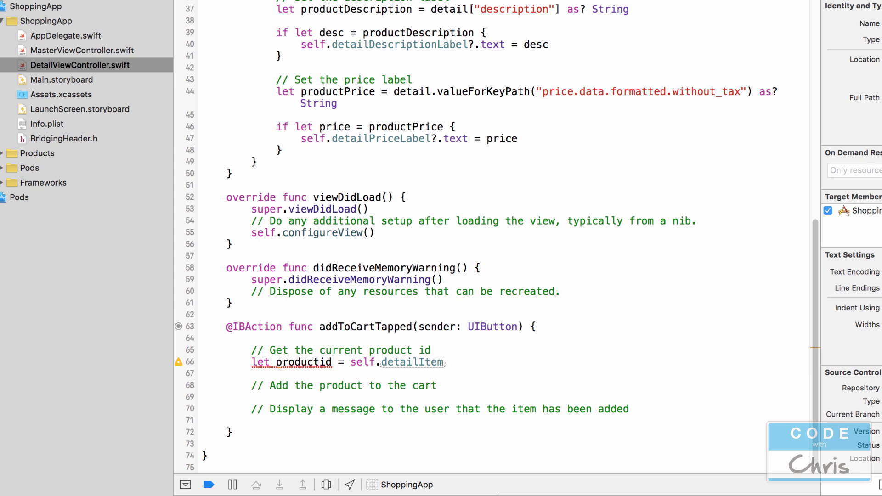
{"action": "type", "text": "?"}
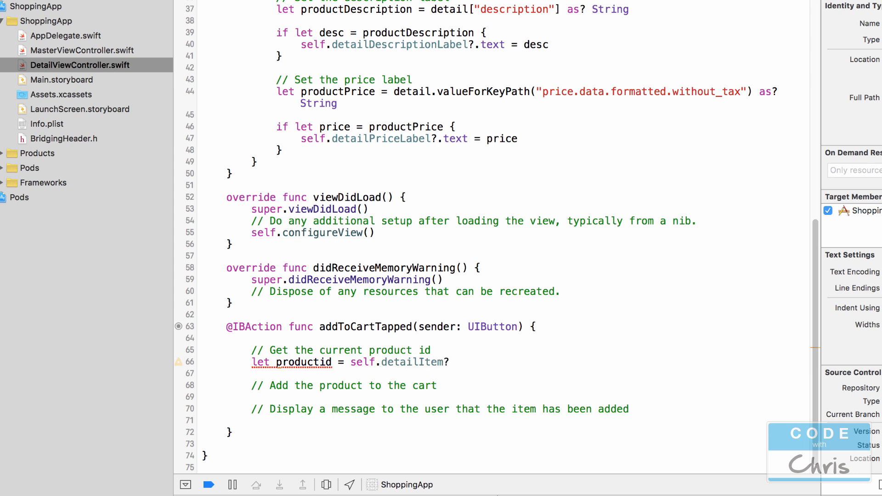
{"action": "type", "text": "[]"}
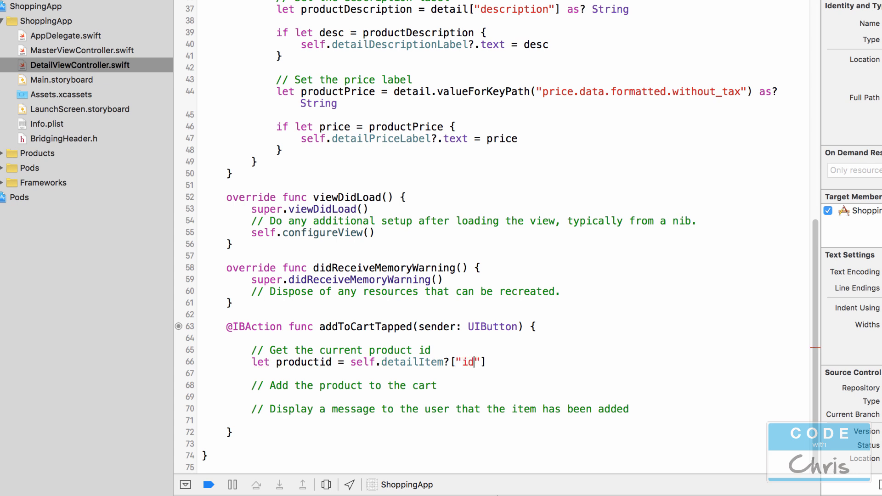
{"action": "type", "text": "as? String"}
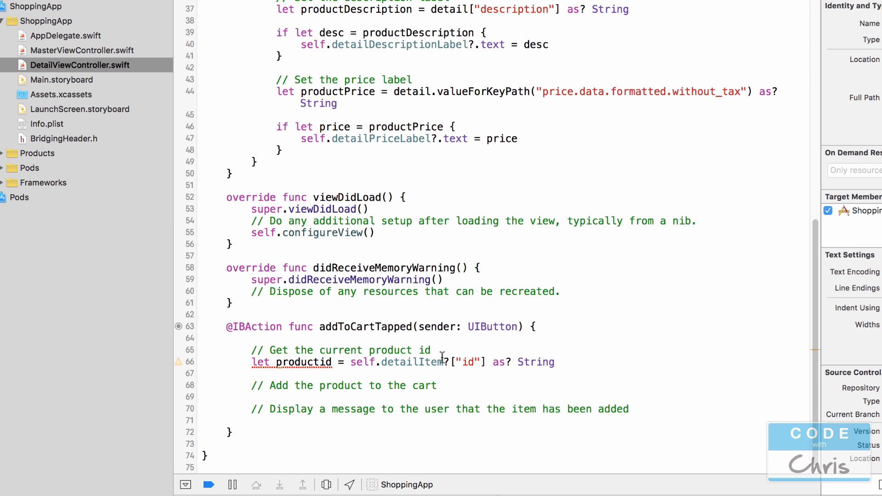
{"action": "double_click", "coordinate": [397, 362]}
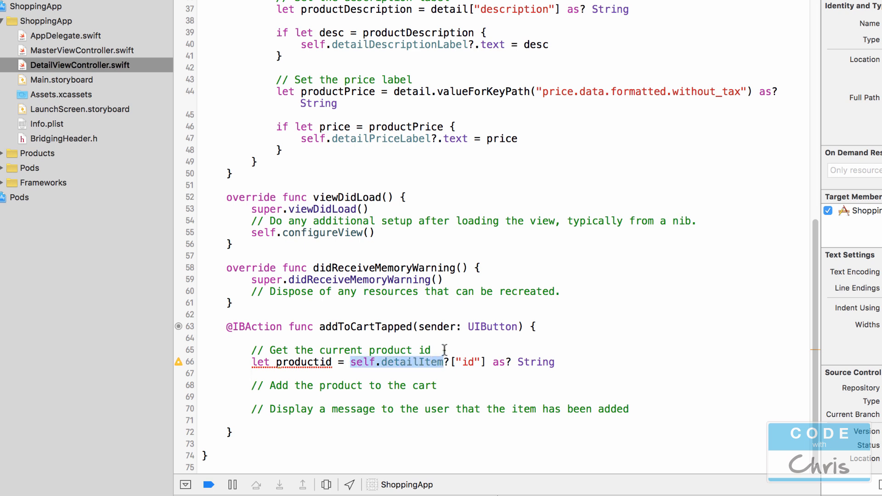
{"action": "mouse_move", "coordinate": [479, 358]}
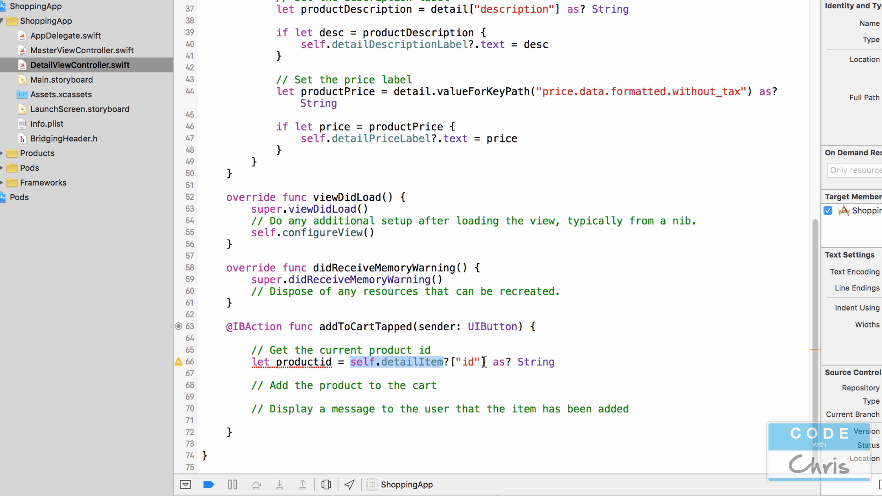
{"action": "mouse_move", "coordinate": [487, 365]}
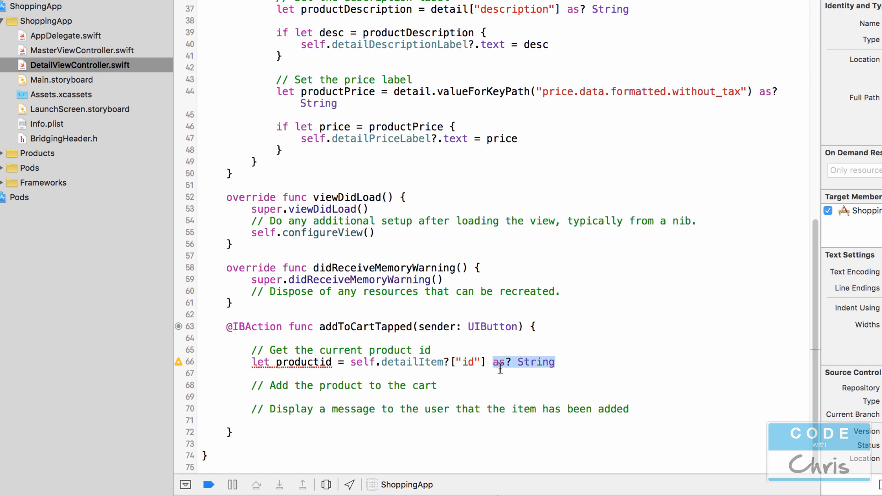
{"action": "mouse_move", "coordinate": [568, 368]}
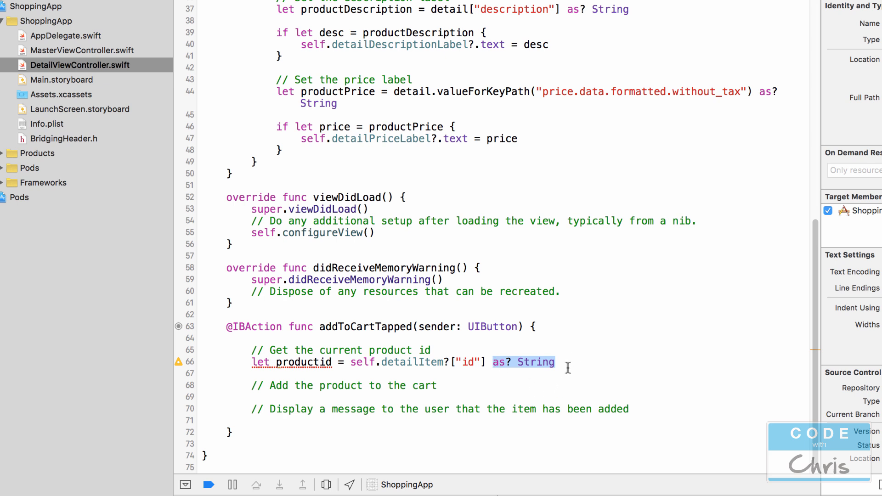
{"action": "mouse_move", "coordinate": [559, 362]}
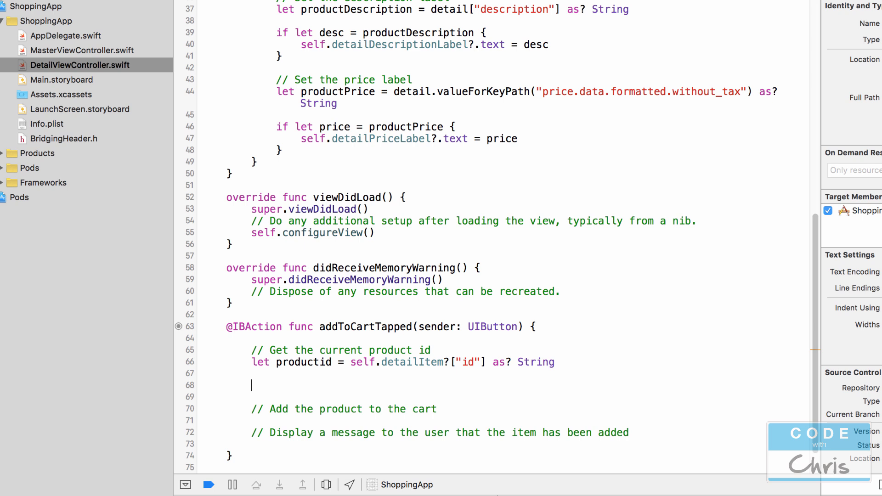
- Write if let id = productid { around the add-to-cart and display-message comments
{"action": "type", "text": "if"}
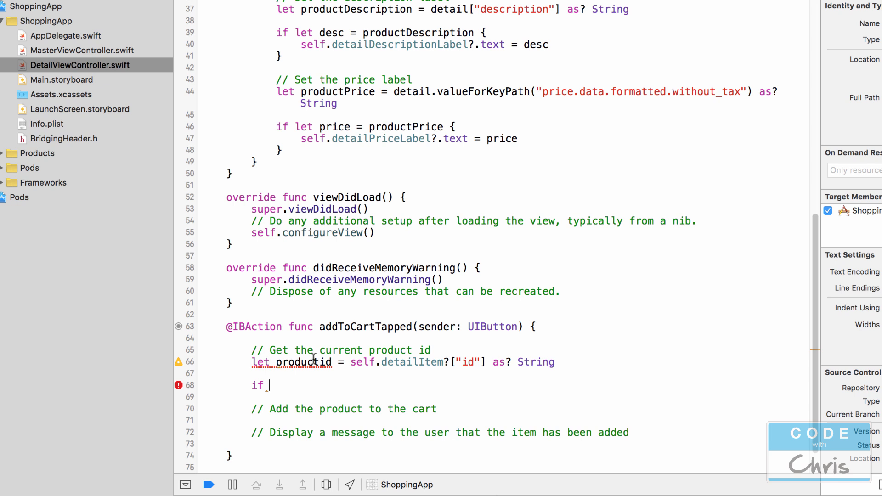
{"action": "type", "text": "let i"}
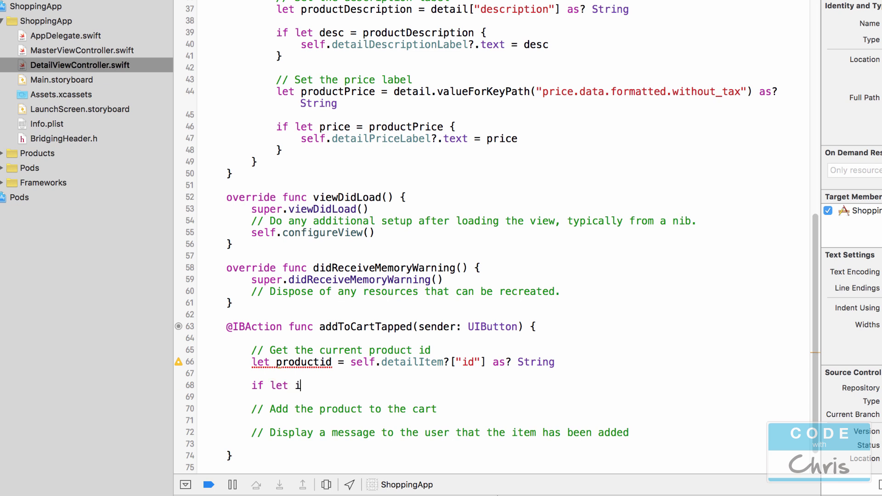
{"action": "type", "text": "d = product"}
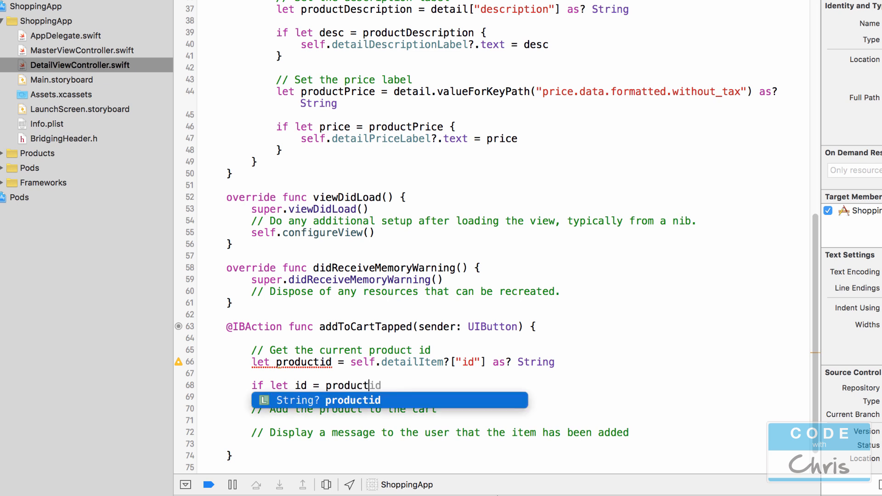
{"action": "key", "text": "Return"}
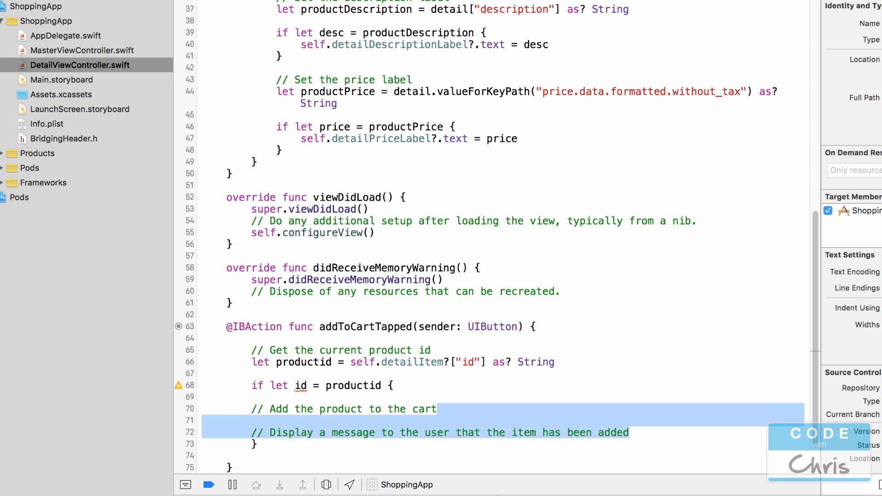
{"action": "left_click", "coordinate": [252, 398]}
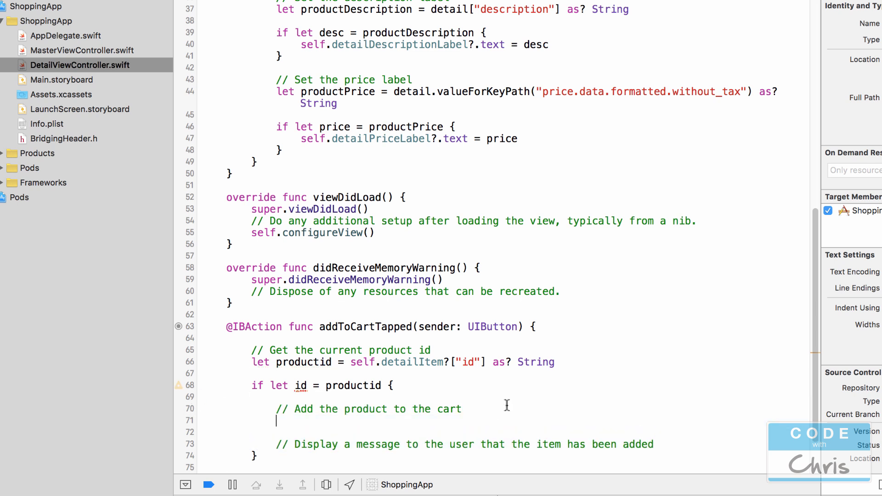
- Begin a Moltin.sha call under the add-to-cart comment
{"action": "scroll", "scroll_direction": "down", "scroll_amount": 3}
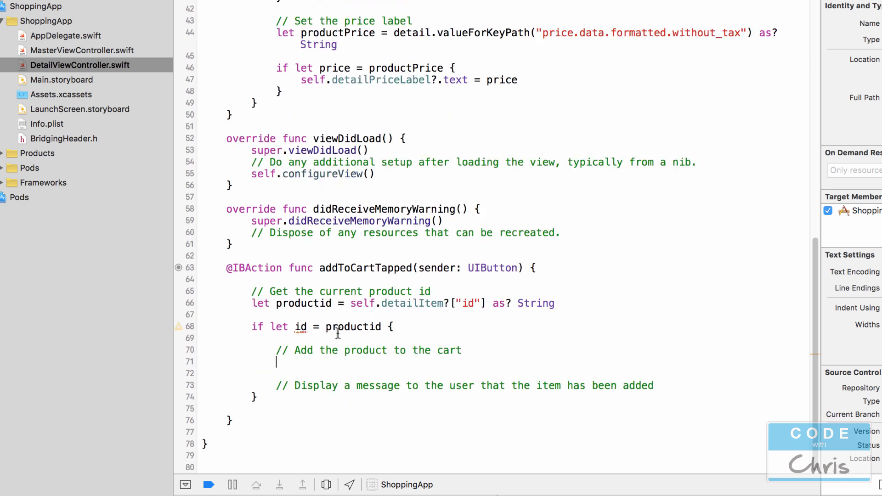
{"action": "type", "text": "M"}
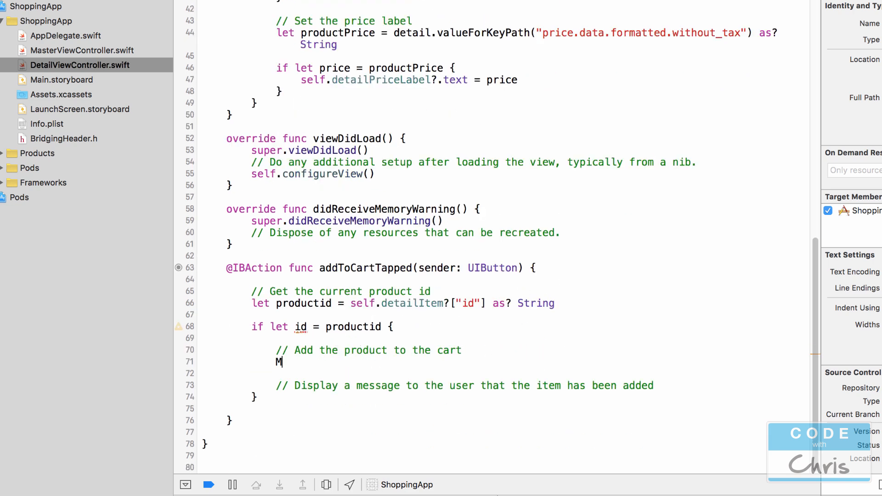
{"action": "type", "text": "oltin.s"}
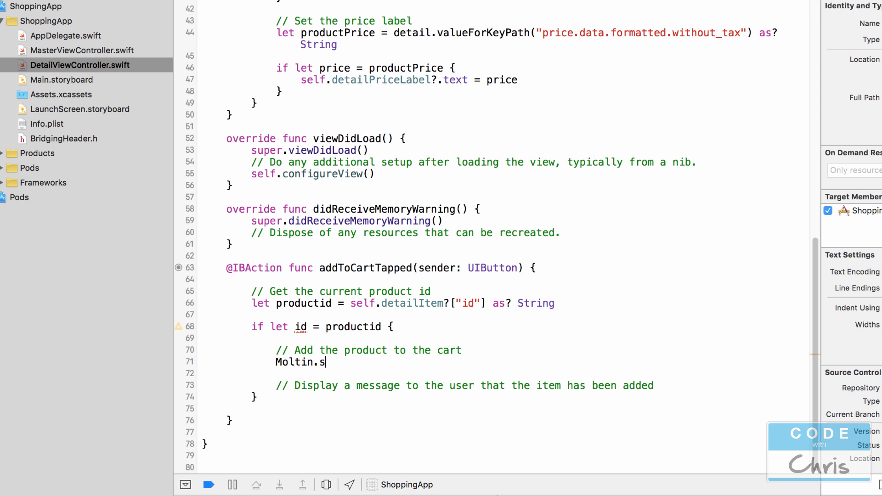
{"action": "type", "text": "ha"}
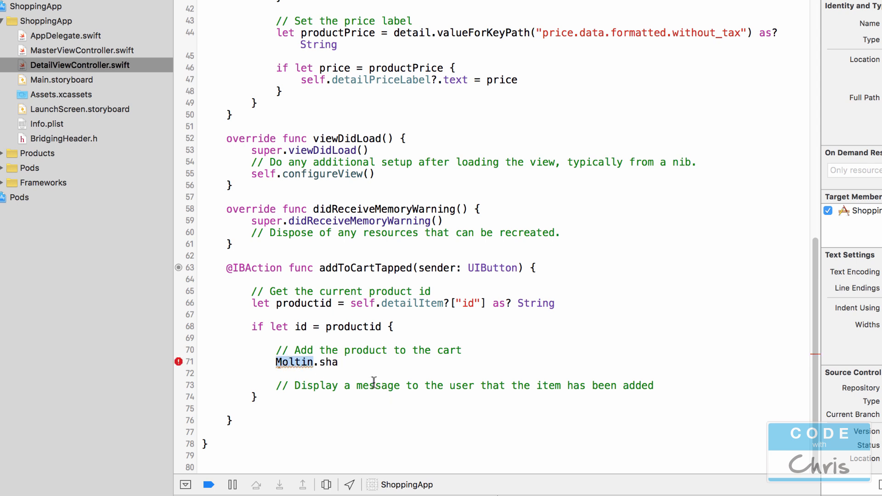
- Add import Moltin below import UIKit, checking MasterViewController.swift's imports for reference
{"action": "scroll", "scroll_direction": "up", "scroll_amount": 3}
{"action": "type", "text": "imp"}
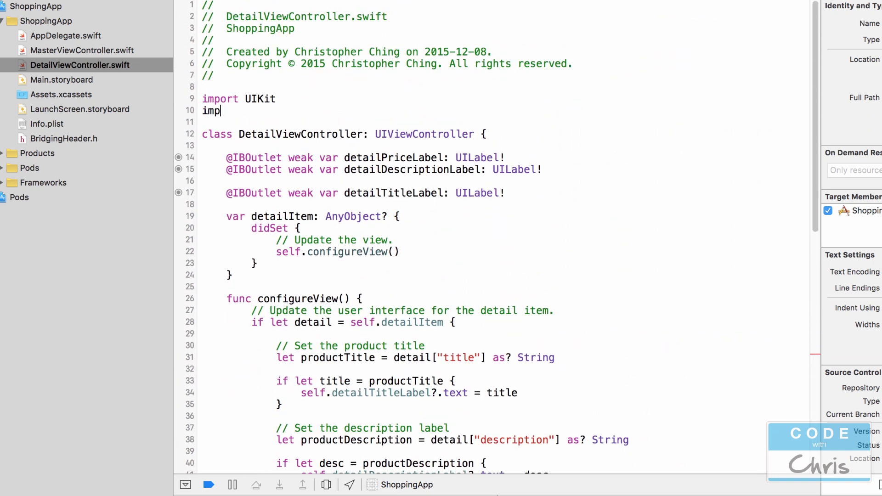
{"action": "type", "text": "ort Mol"}
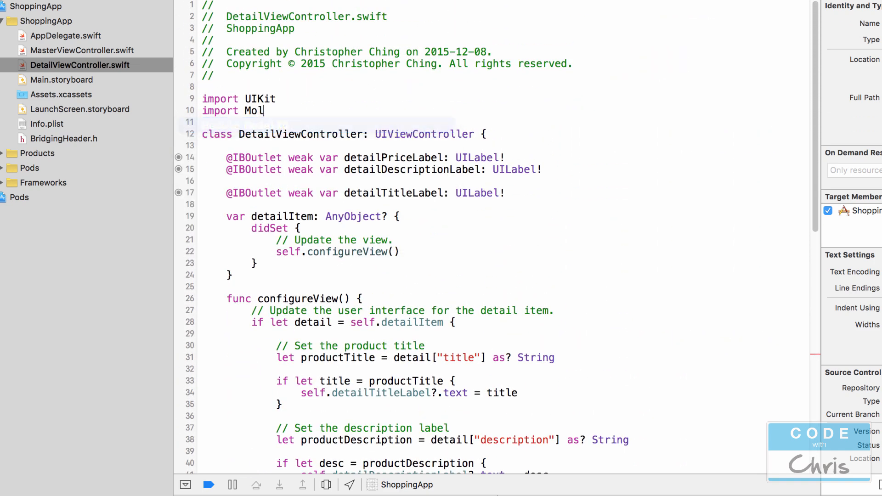
{"action": "type", "text": "tin"}
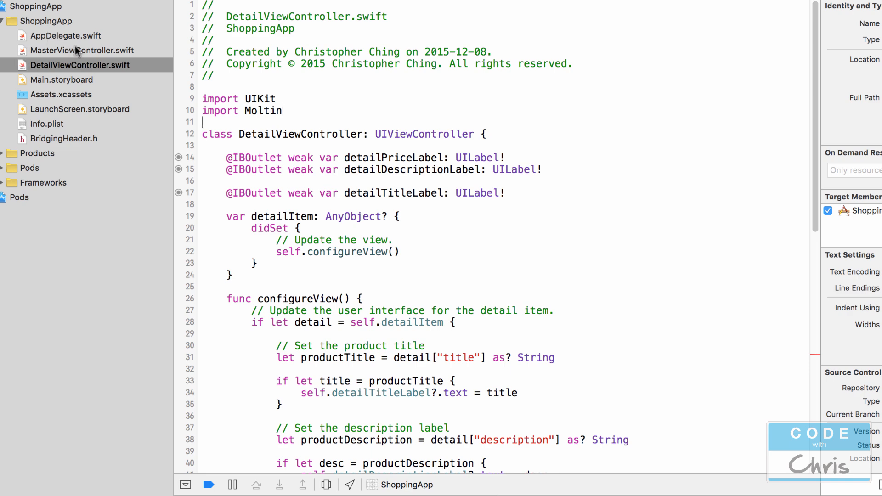
{"action": "left_click", "coordinate": [85, 50]}
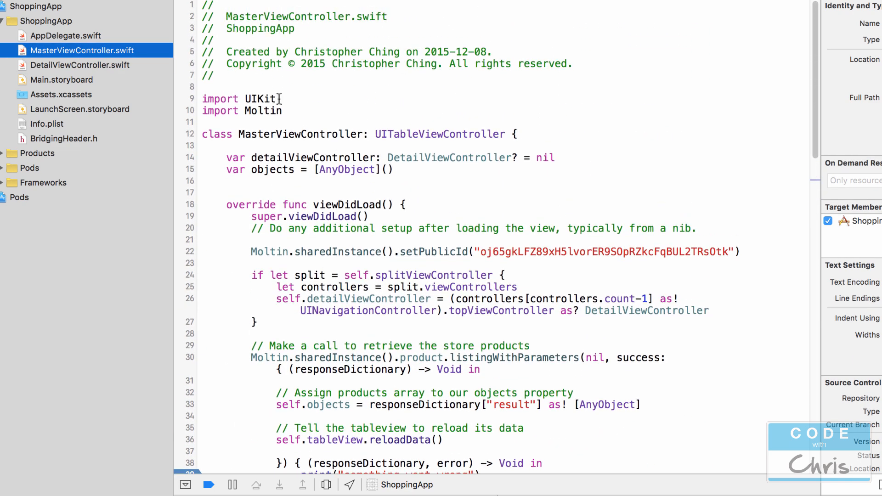
{"action": "mouse_move", "coordinate": [133, 86]}
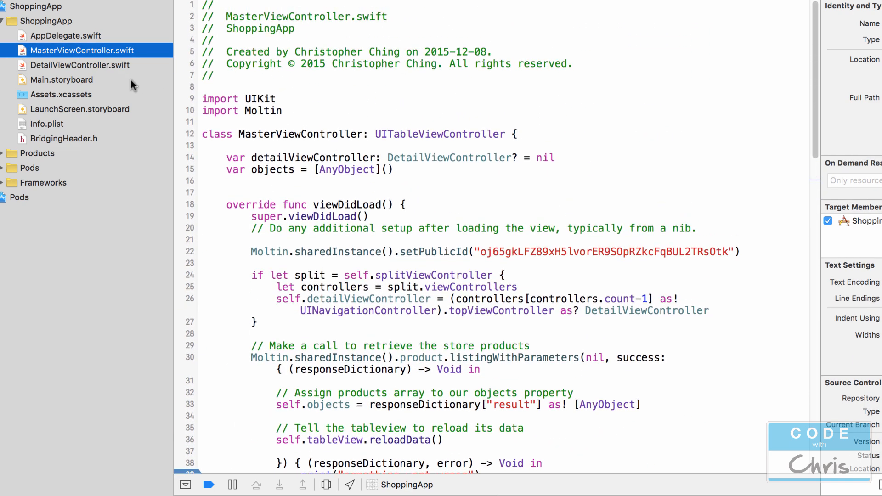
{"action": "left_click", "coordinate": [79, 65]}
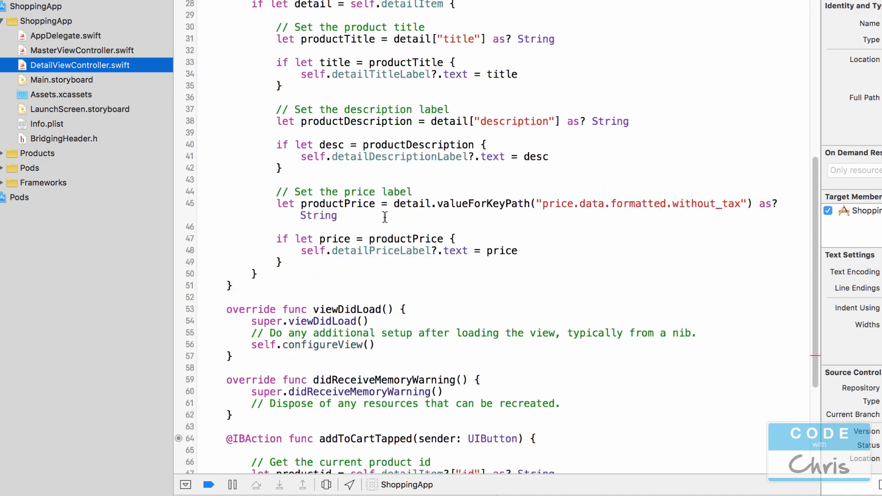
{"action": "scroll", "scroll_direction": "down", "scroll_amount": 3}
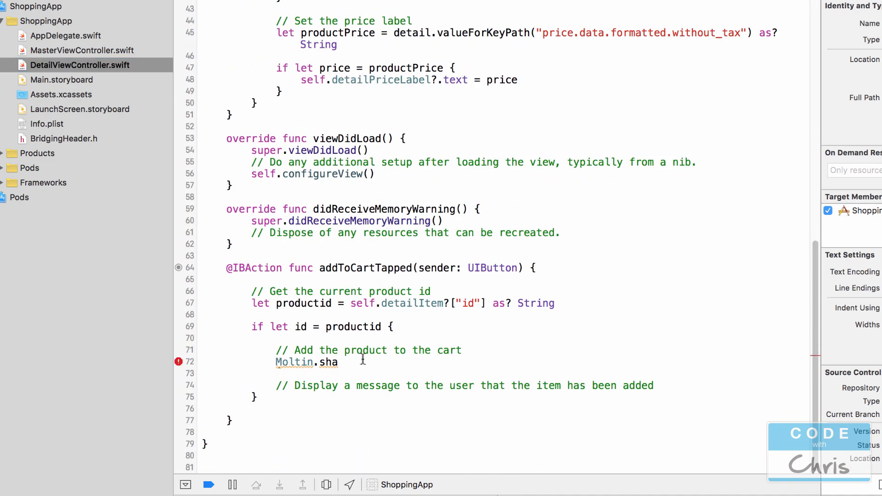
- Call Moltin.sharedInstance().cart.insertItemWithId with the product id, quantity 1 and nil modifiers
{"action": "type", "text": "sharedInstance().cart.in"}
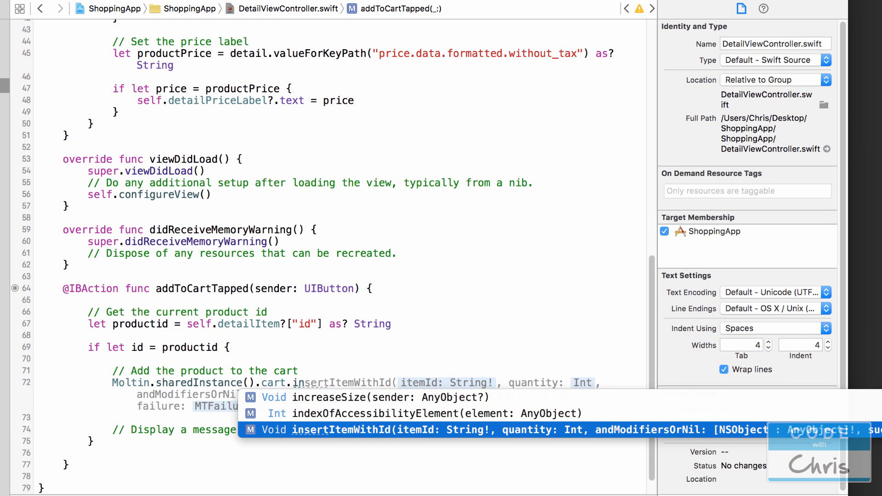
{"action": "mouse_move", "coordinate": [352, 436]}
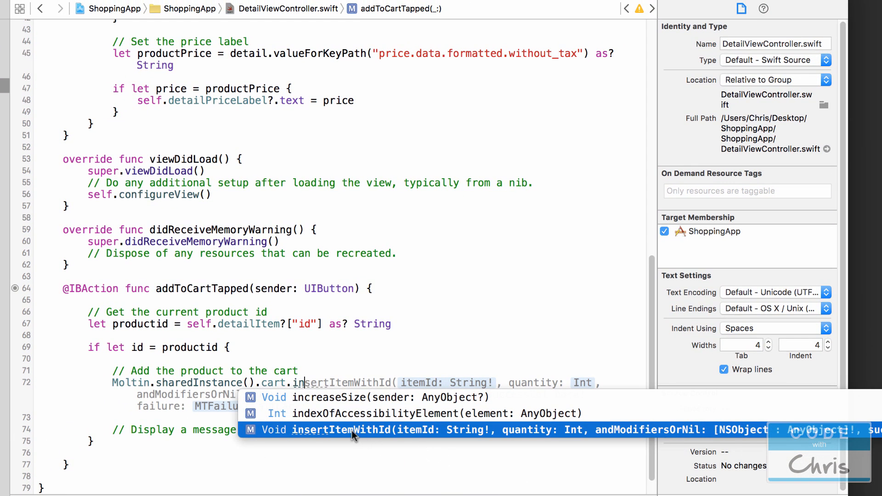
{"action": "left_click", "coordinate": [359, 430]}
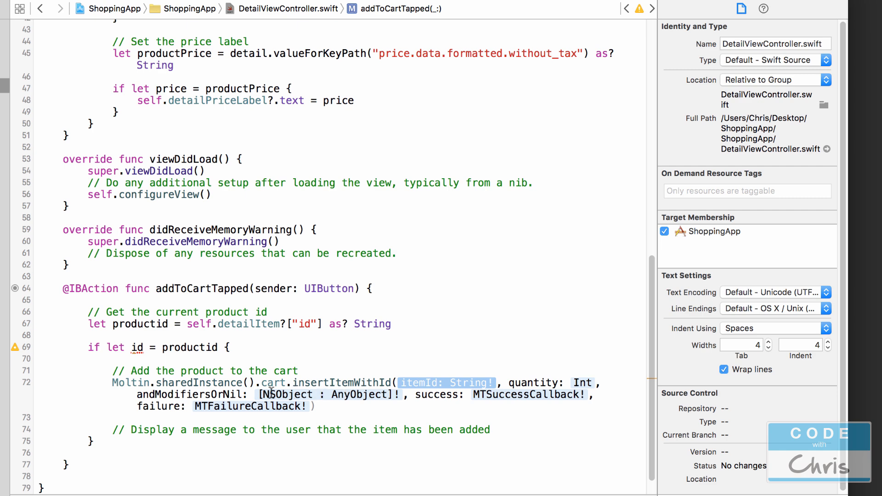
{"action": "mouse_move", "coordinate": [512, 395]}
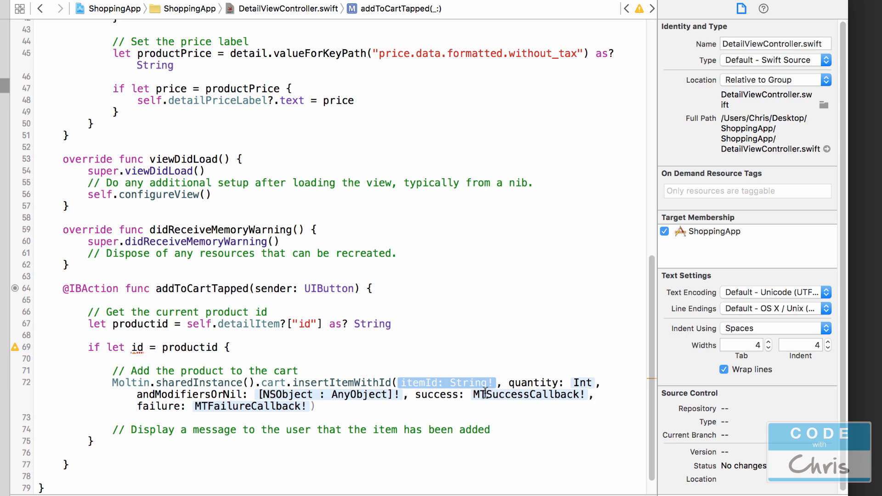
{"action": "mouse_move", "coordinate": [246, 430]}
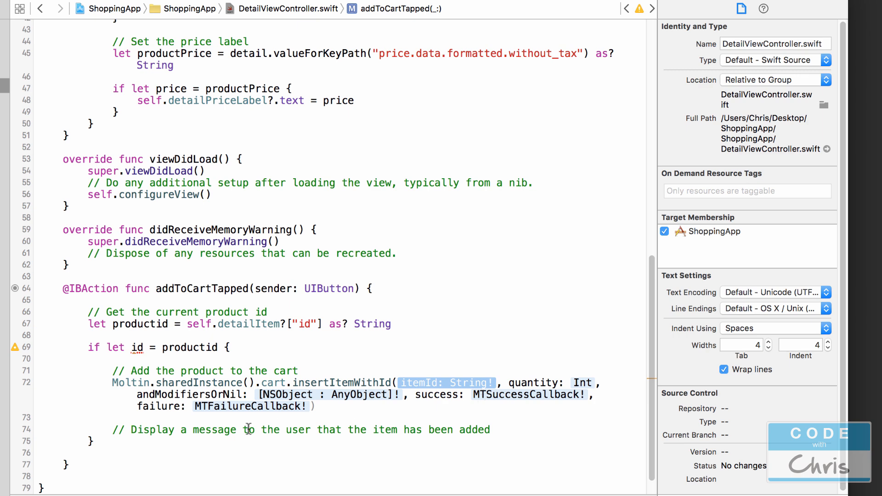
{"action": "mouse_move", "coordinate": [435, 375]}
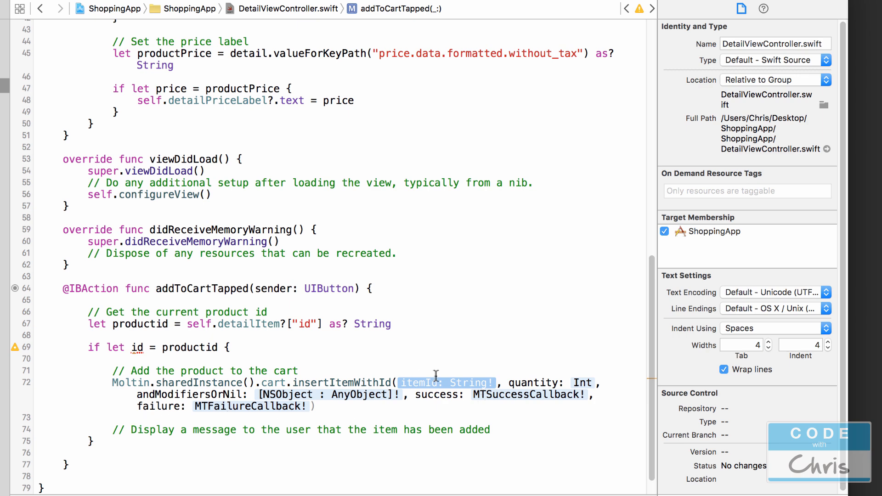
{"action": "mouse_move", "coordinate": [461, 378]}
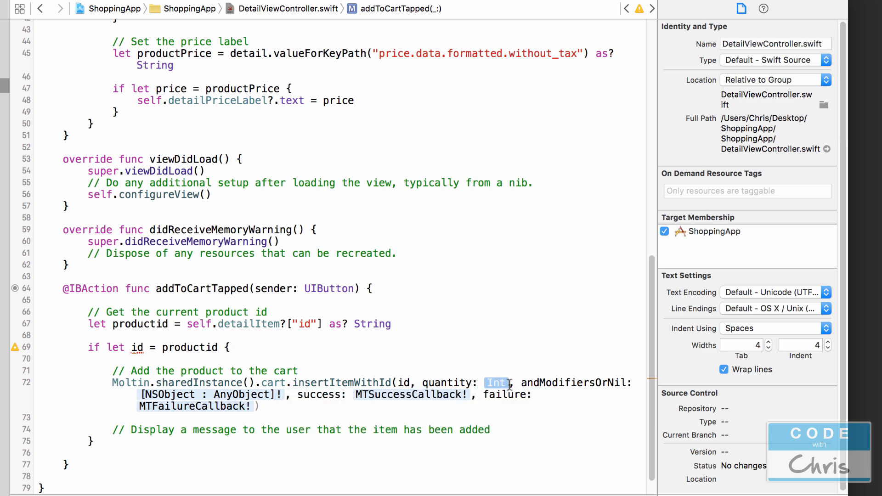
{"action": "type", "text": "1"}
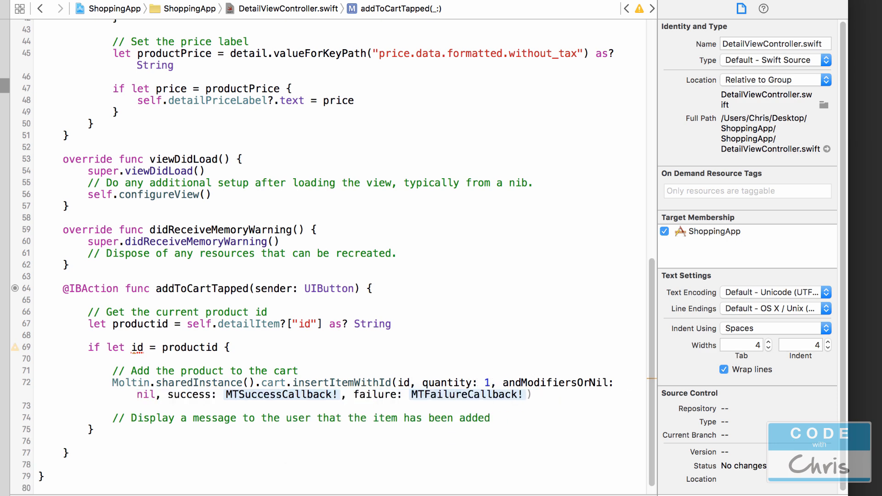
- Expand the success callback into a closure taking responseDictionary with an empty body
{"action": "left_click", "coordinate": [88, 360]}
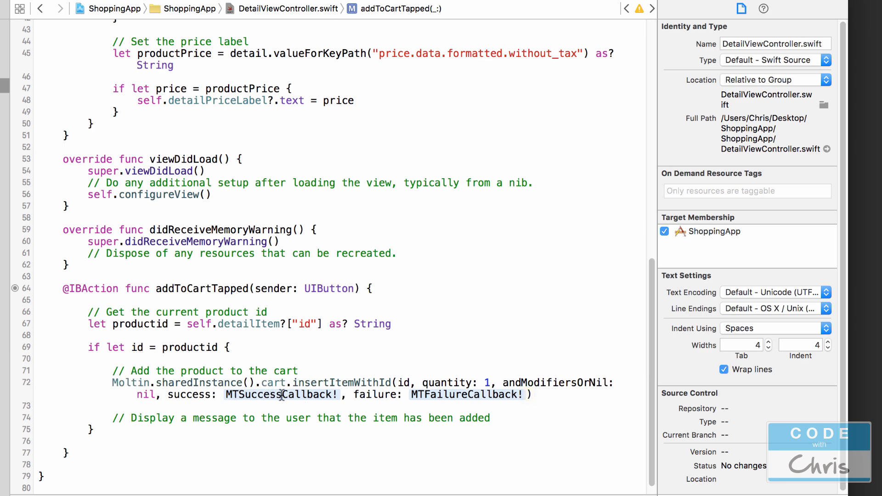
{"action": "left_click", "coordinate": [279, 395]}
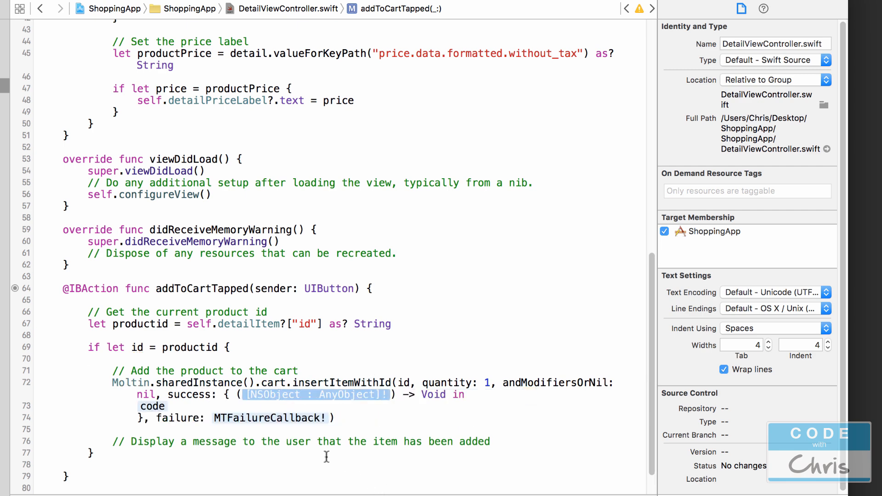
{"action": "mouse_move", "coordinate": [239, 409]}
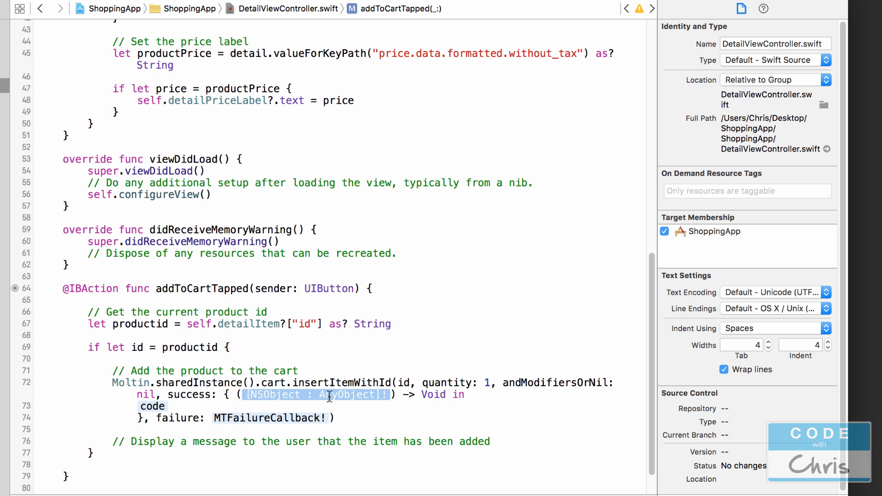
{"action": "type", "text": "responseDictionar"}
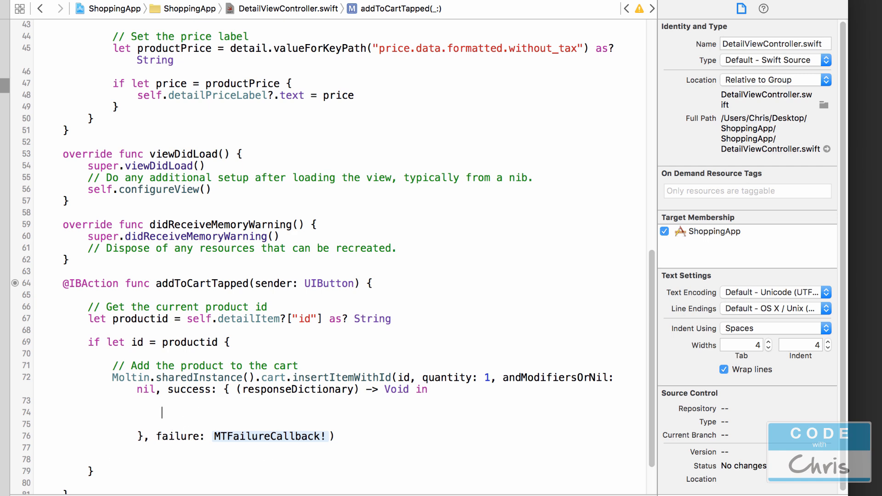
- Comment the success body about displaying a message and name the failure parameters (responseDictionary, error)
{"action": "type", "text": "// Display a message to the user that the item has been added"}
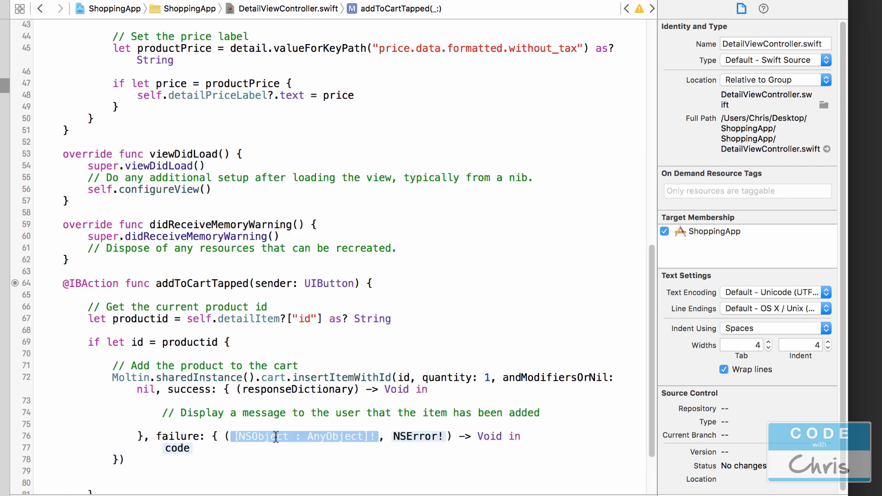
{"action": "mouse_move", "coordinate": [430, 436]}
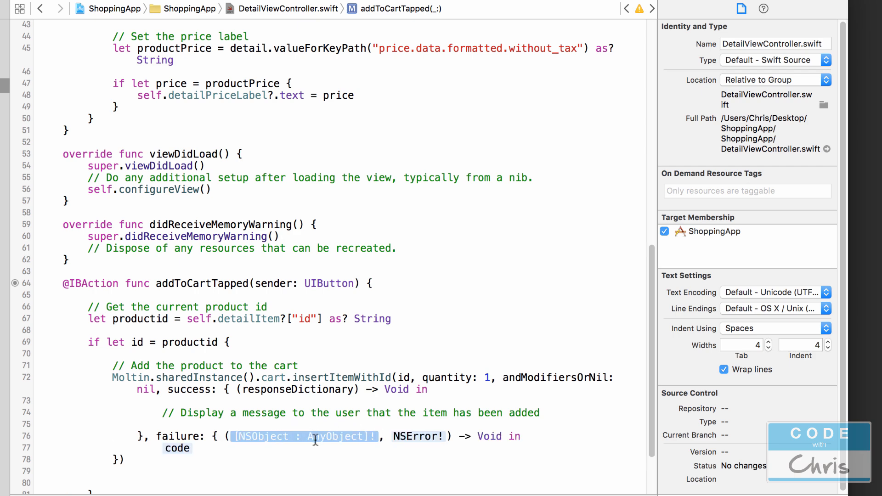
{"action": "type", "text": "responseDictionar"}
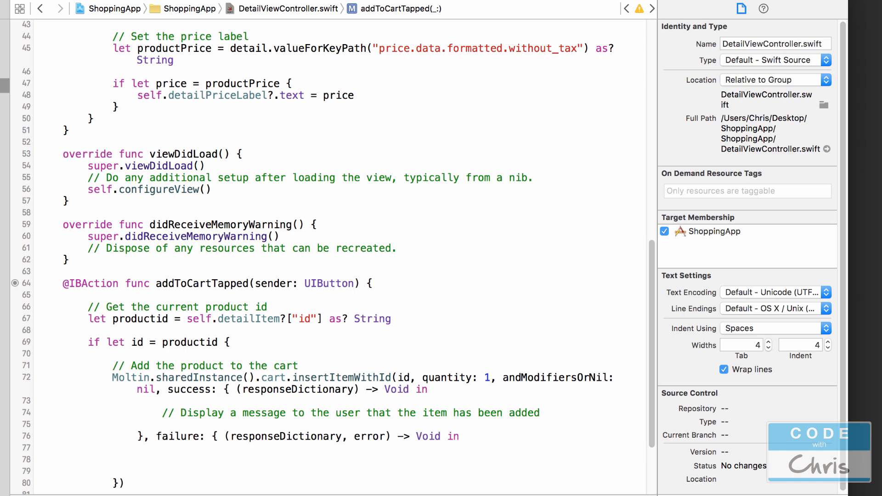
- In the failure body, comment that the product couldn't be added and print("Something went wrong")
{"action": "type", "text": "// Couldn't add"}
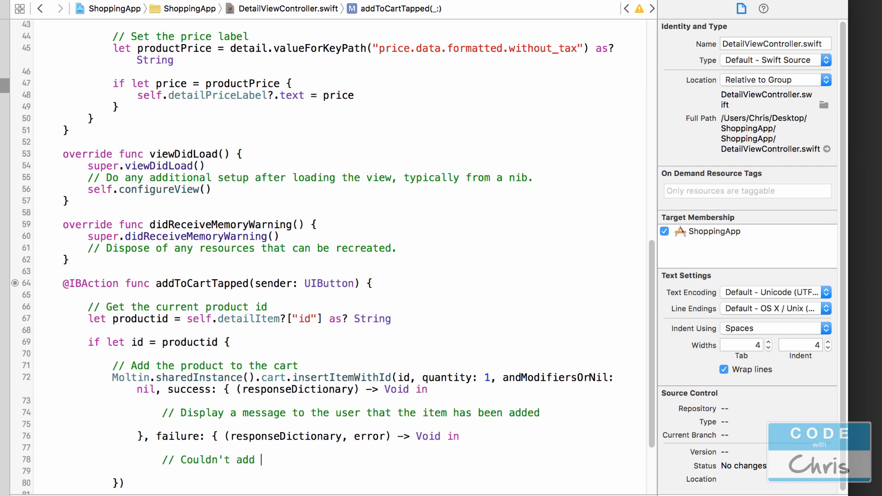
{"action": "type", "text": "product to cart"}
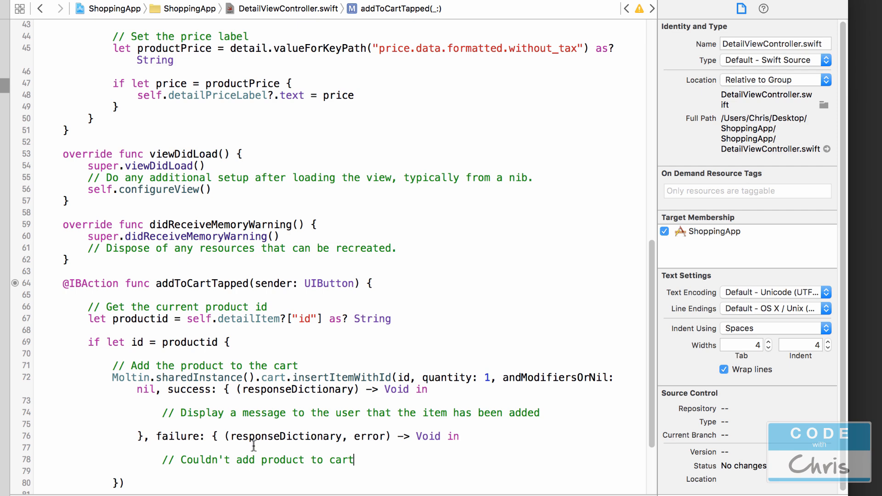
{"action": "type", "text": "print(\"Something wet"}
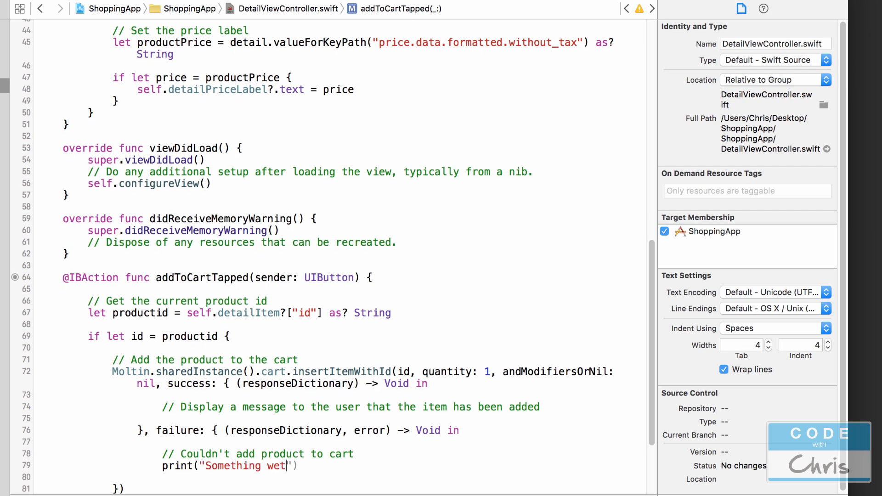
{"action": "type", "text": "went wrong"}
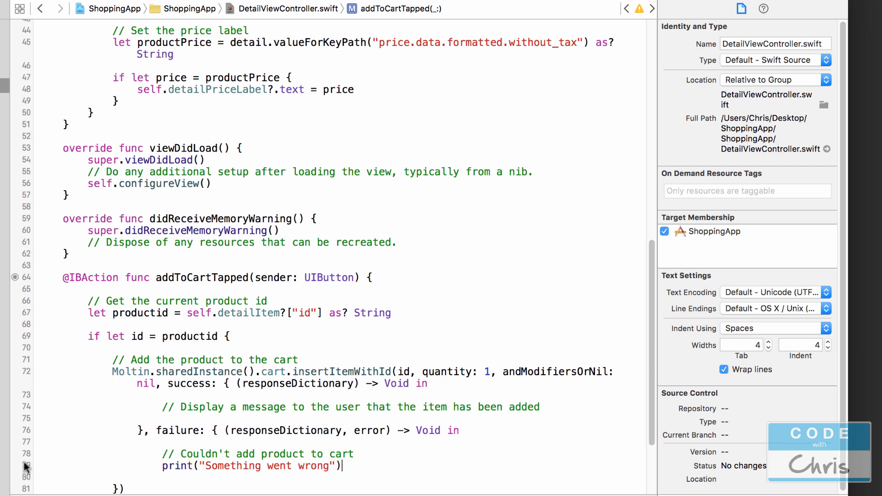
- Add a blank line under the 'Display a message' comment in the success handler
{"action": "scroll", "scroll_direction": "down", "scroll_amount": 3}
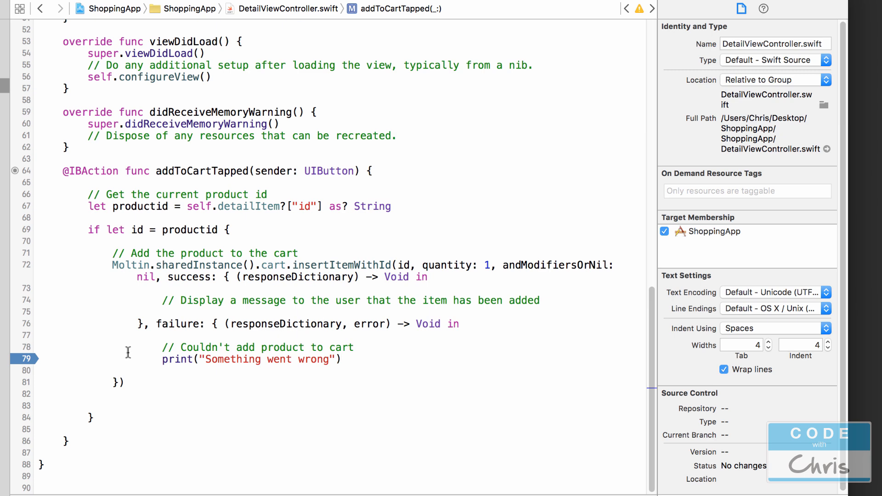
{"action": "mouse_move", "coordinate": [314, 324]}
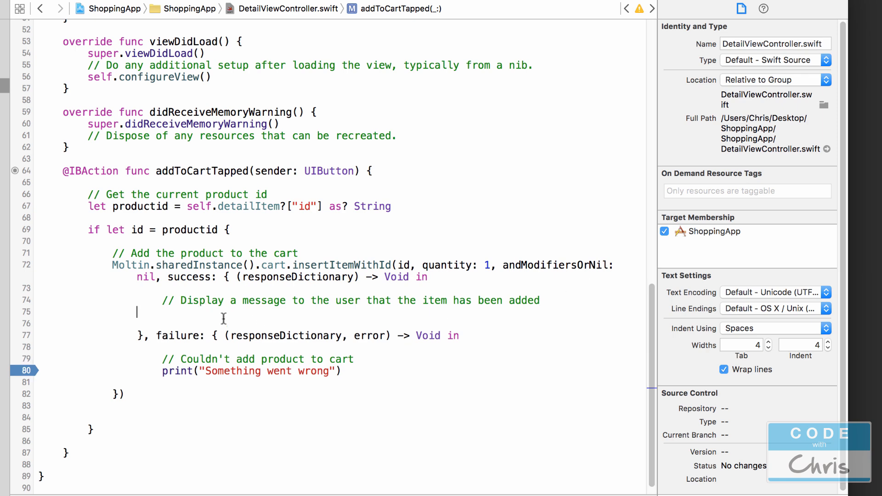
- Declare alert as a UIAlertController titled "Added to cart!" with message "Added item to cart!" and a preferred style
{"action": "type", "text": "l"}
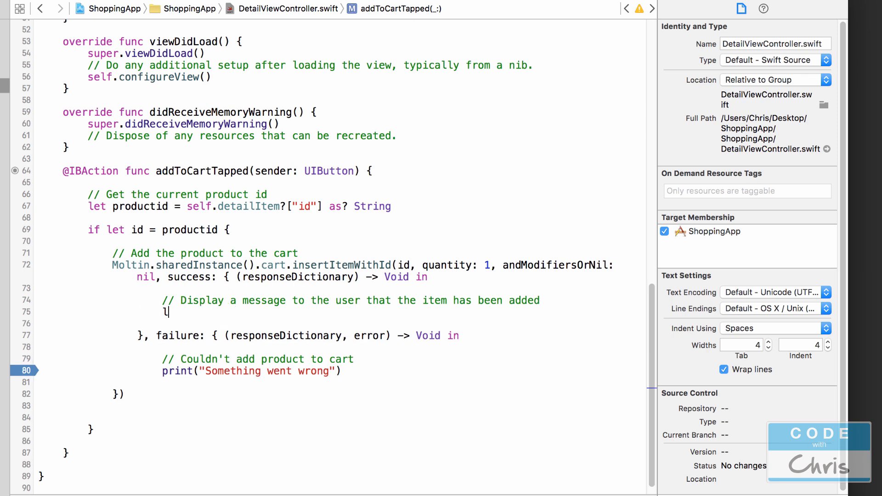
{"action": "type", "text": "et alert"}
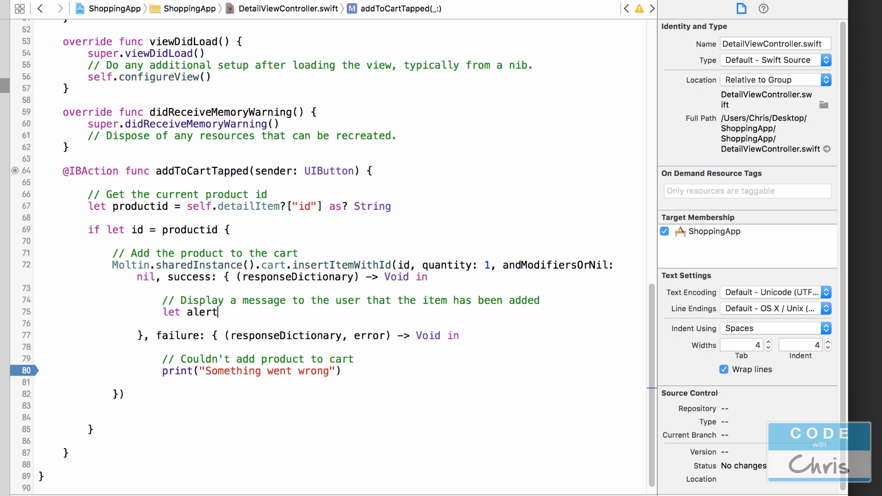
{"action": "type", "text": "= UIAlertController"}
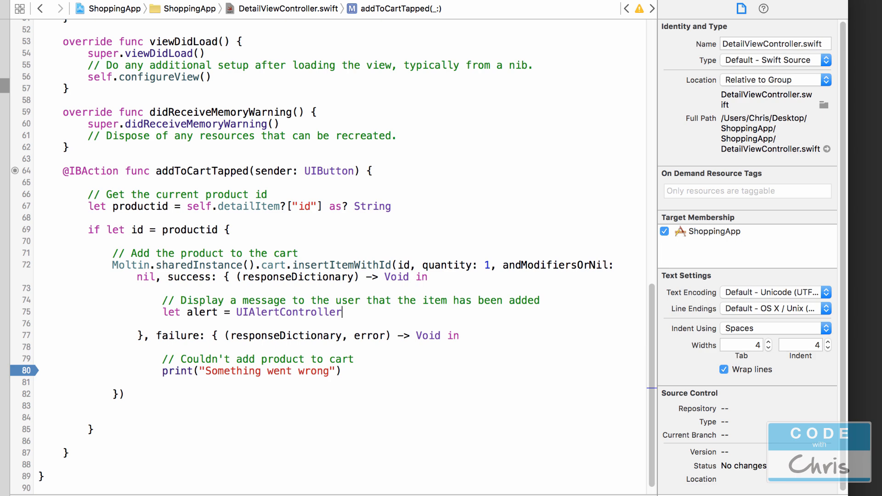
{"action": "type", "text": "("}
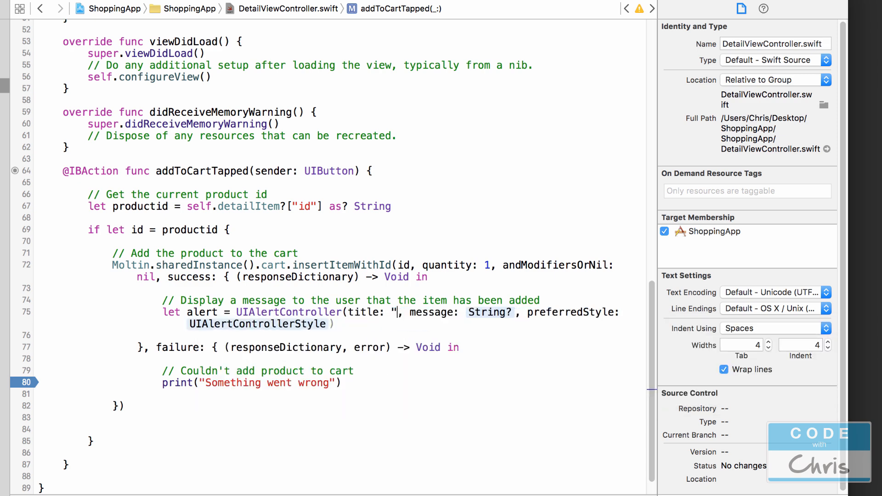
{"action": "type", "text": "Added to cart!"}
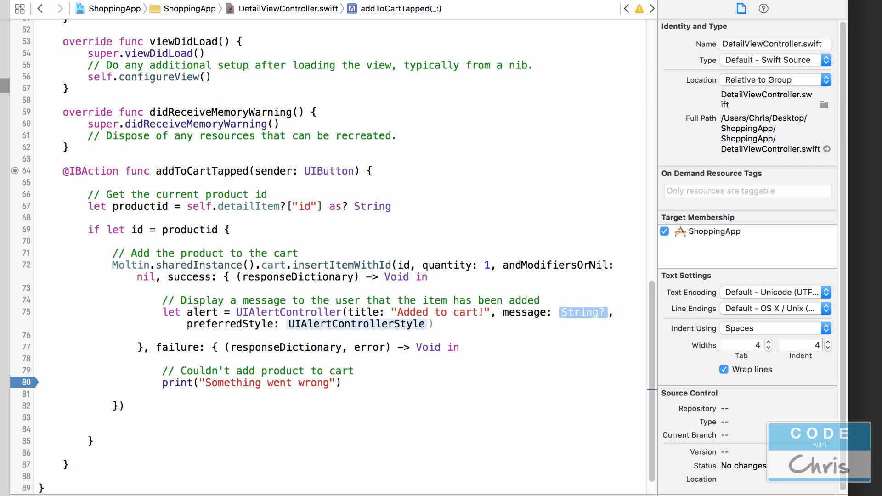
{"action": "type", "text": "\"Adde"}
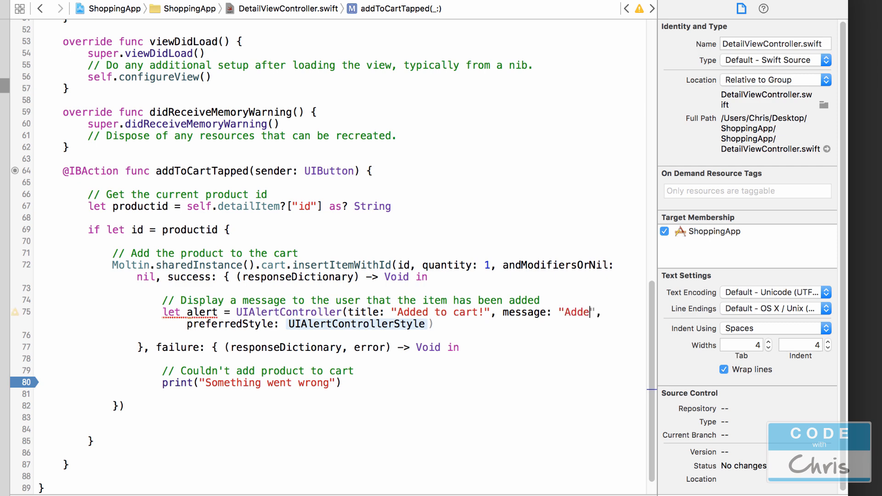
{"action": "type", "text": "d item to cart!"}
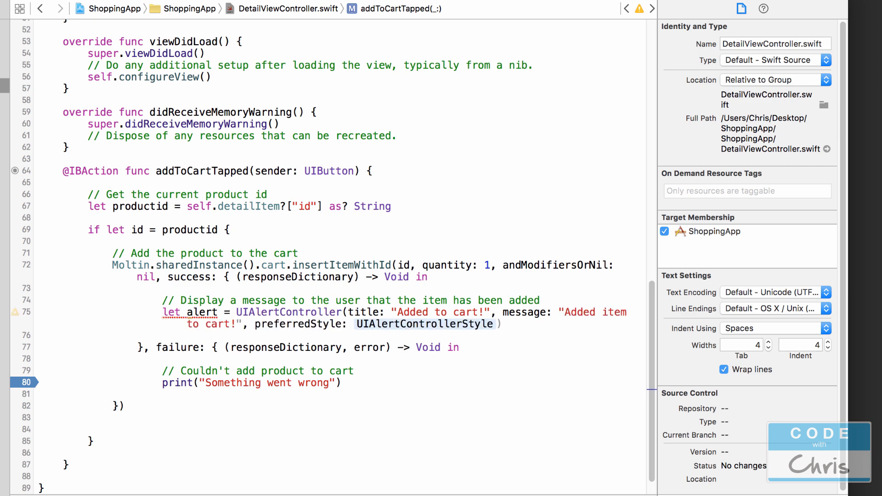
{"action": "double_click", "coordinate": [424, 324]}
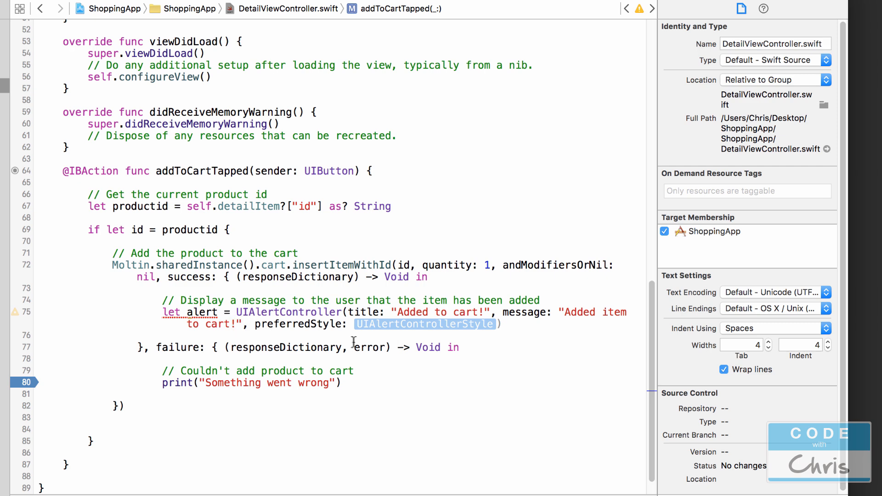
{"action": "type", "text": "UIAlertControllerStyle"}
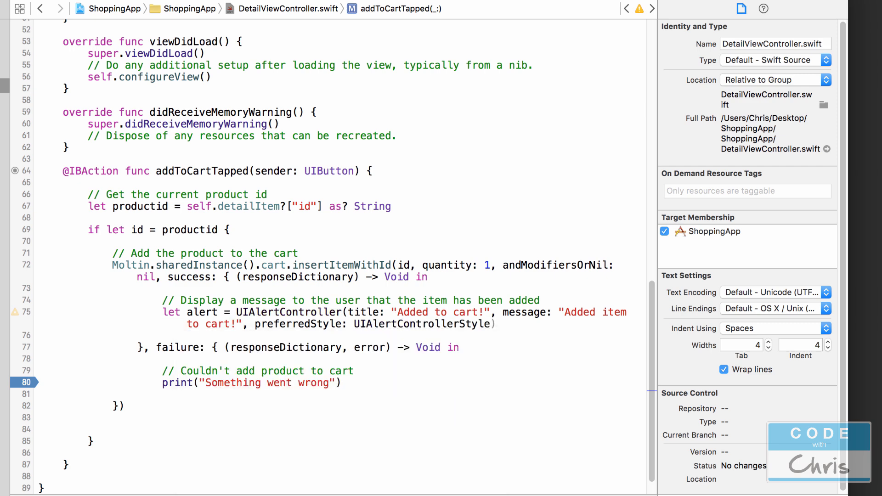
{"action": "type", "text": ".Alert)"}
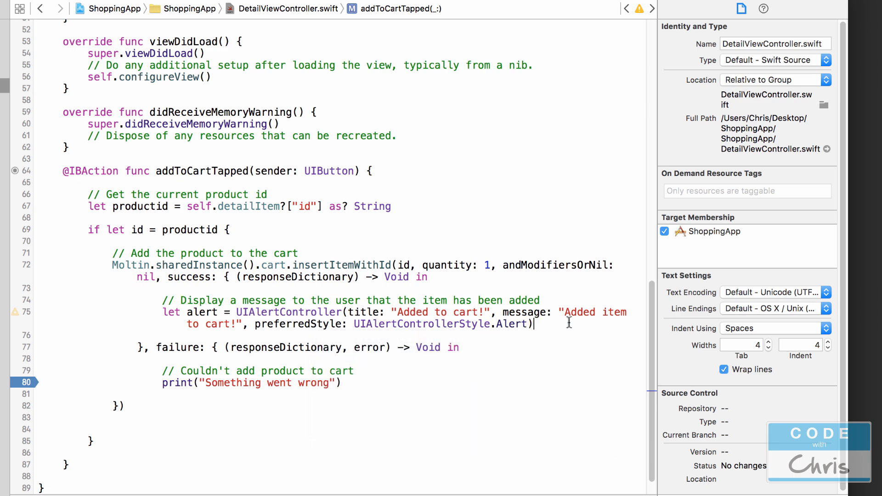
{"action": "key", "text": "return"}
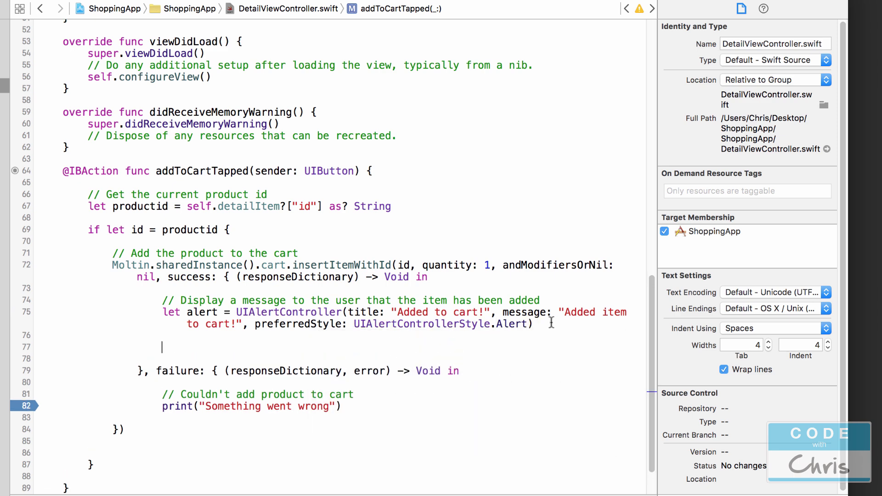
{"action": "mouse_move", "coordinate": [387, 357]}
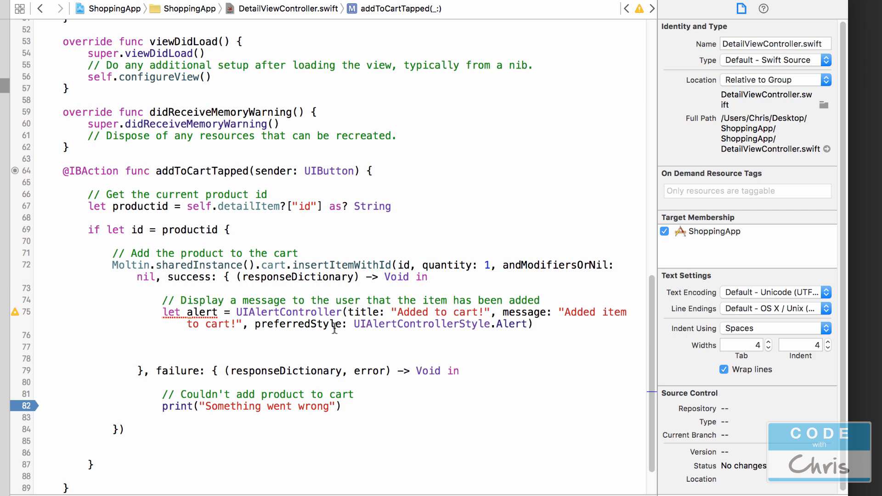
- Add a UIAlertAction titled "Okay" with Default style and a nil handler to the alert
{"action": "type", "text": "alert"}
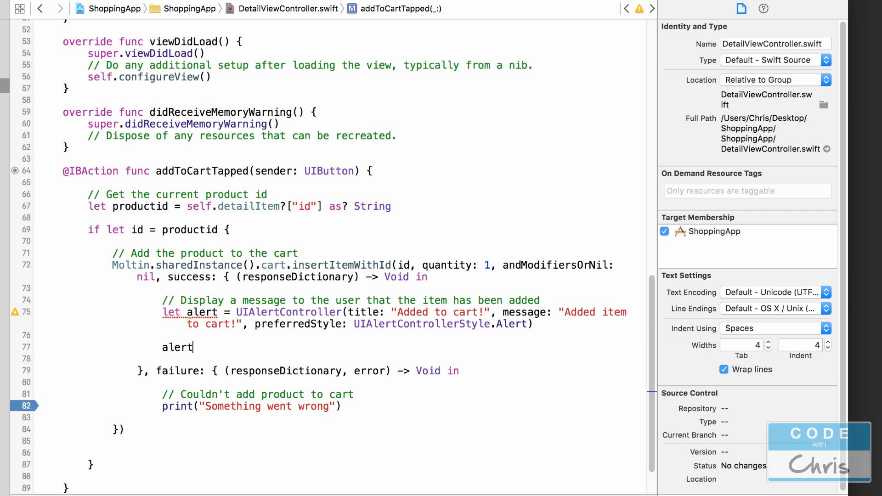
{"action": "type", "text": ".addAction(action: UIAlertAction"}
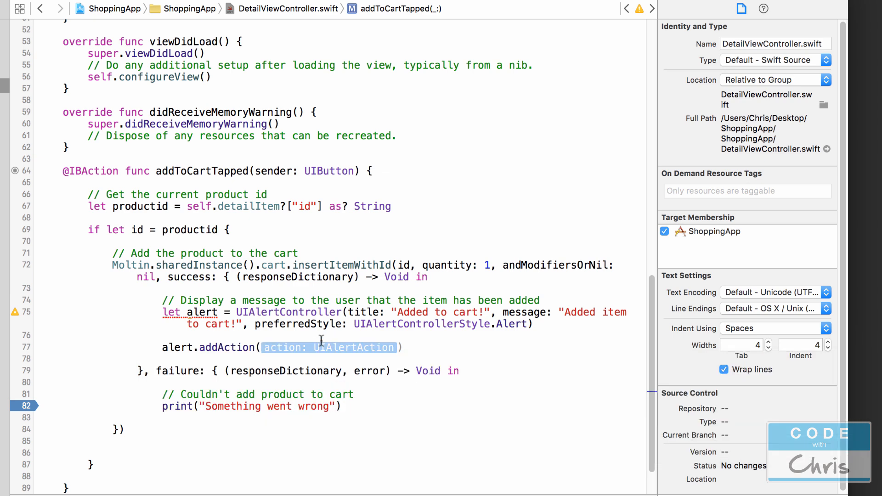
{"action": "type", "text": "UIAlertAction("}
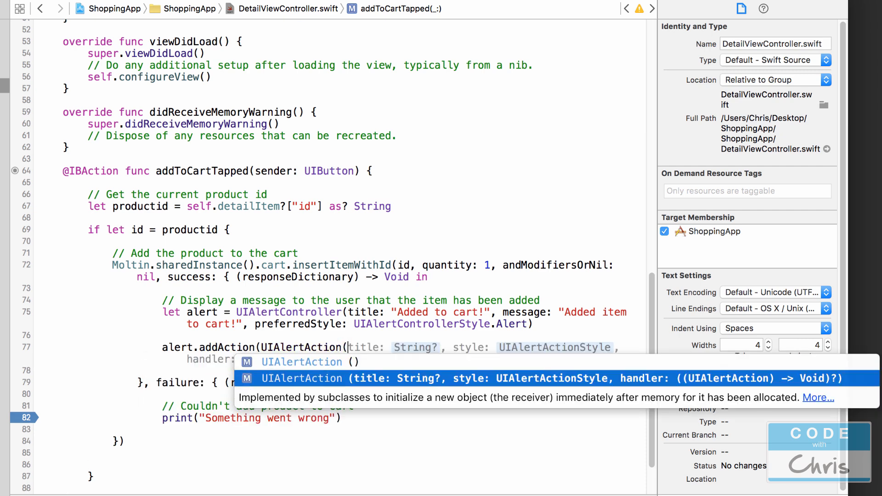
{"action": "mouse_move", "coordinate": [332, 378]}
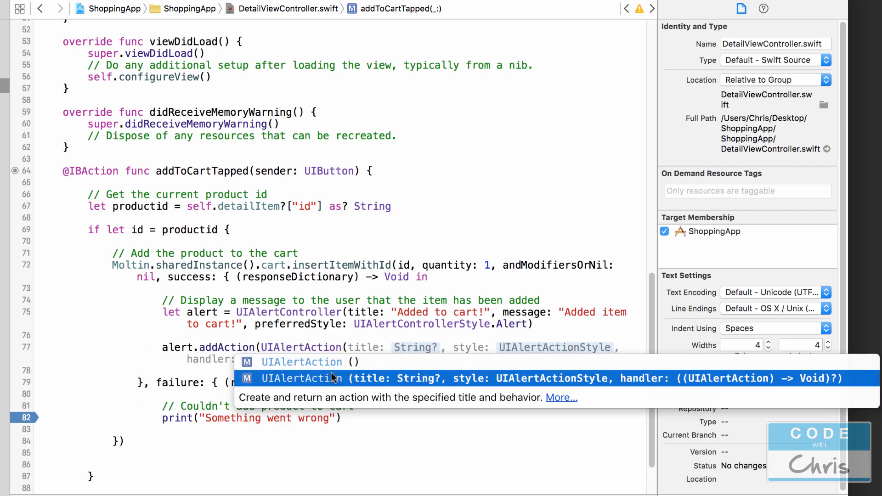
{"action": "mouse_move", "coordinate": [387, 384]}
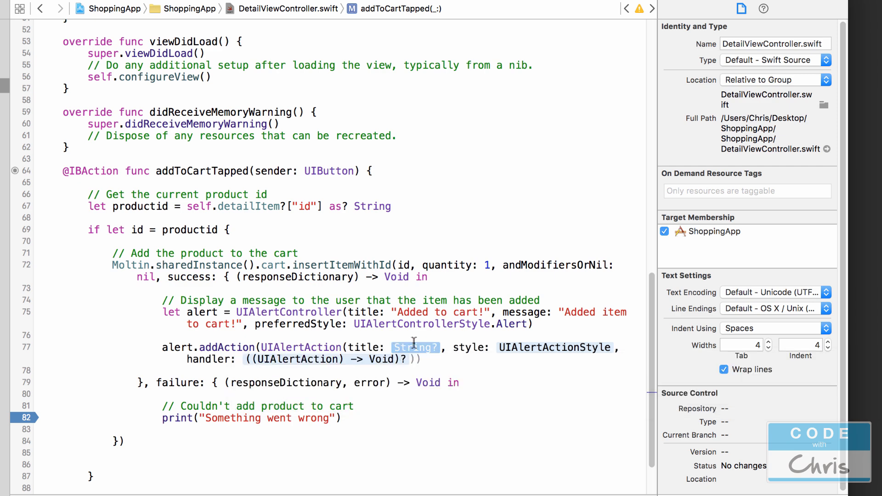
{"action": "type", "text": "O\""}
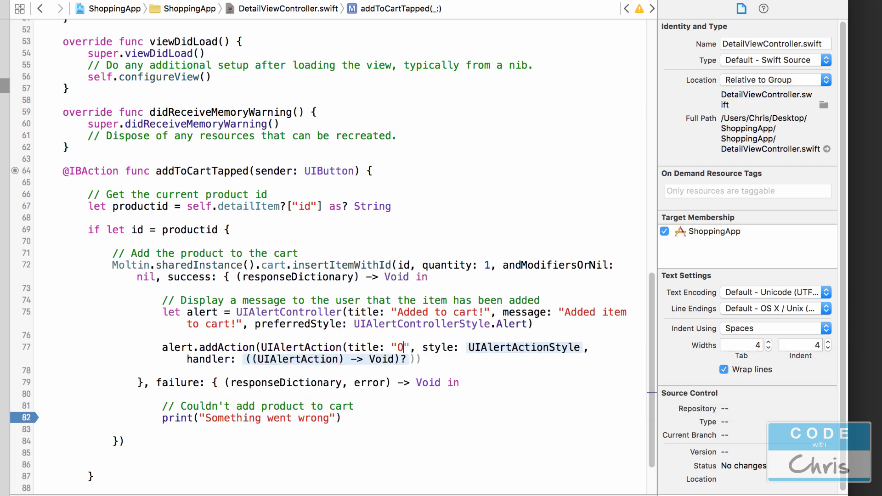
{"action": "type", "text": "kay"}
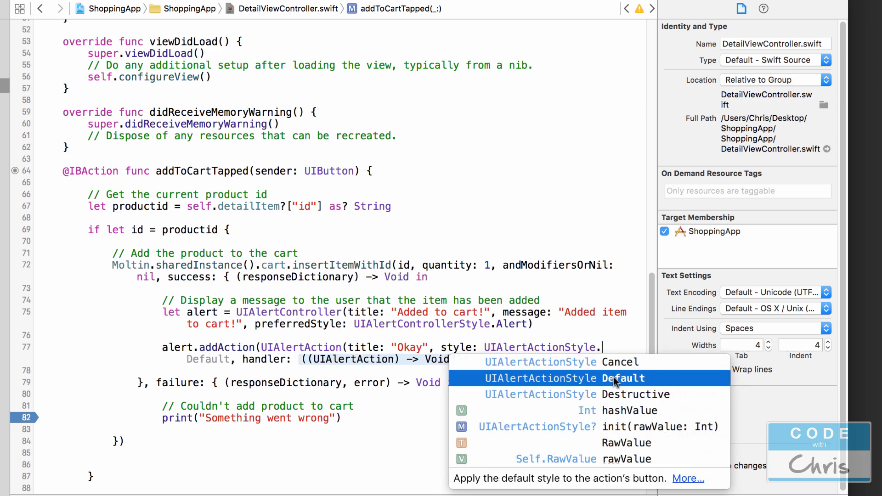
{"action": "mouse_move", "coordinate": [613, 377]}
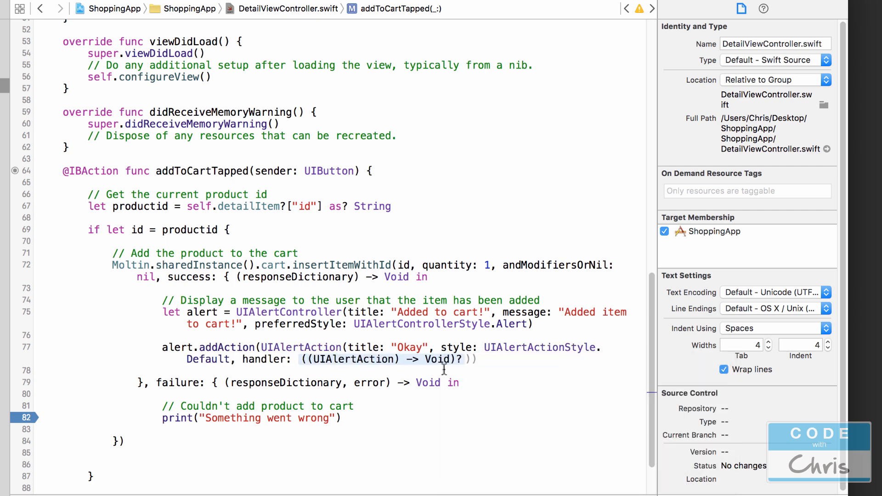
{"action": "double_click", "coordinate": [379, 359]}
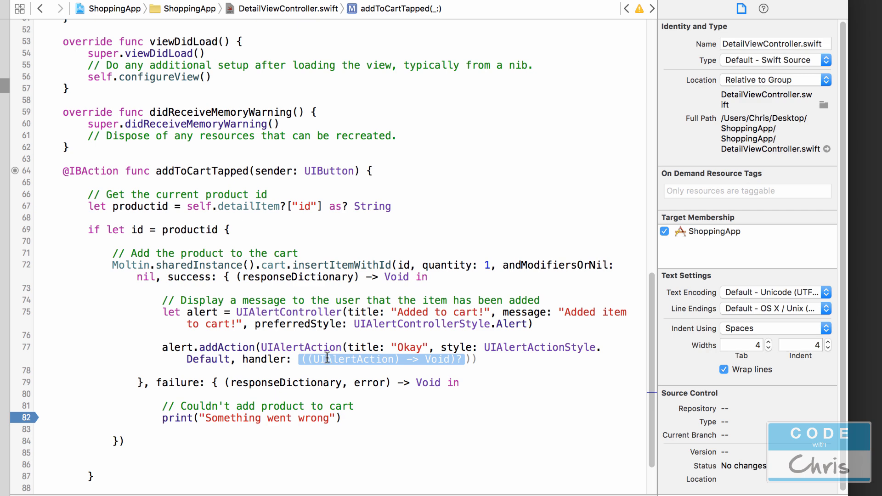
{"action": "mouse_move", "coordinate": [401, 347]}
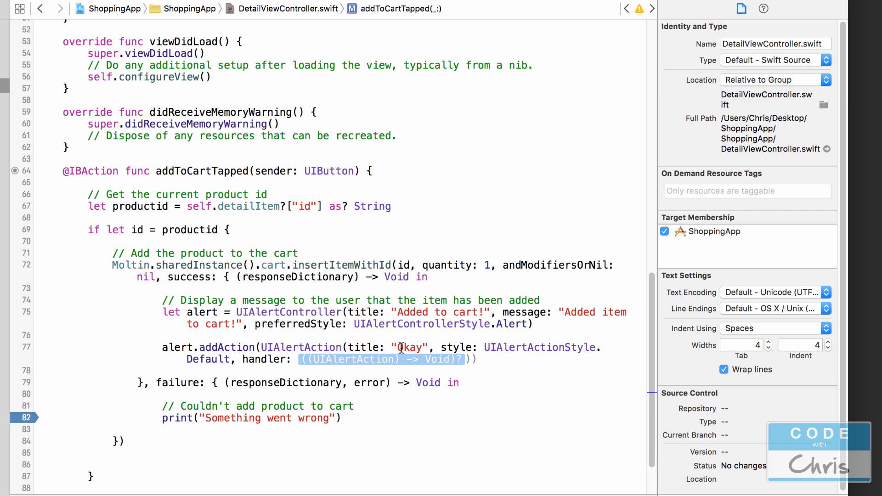
{"action": "mouse_move", "coordinate": [331, 361]}
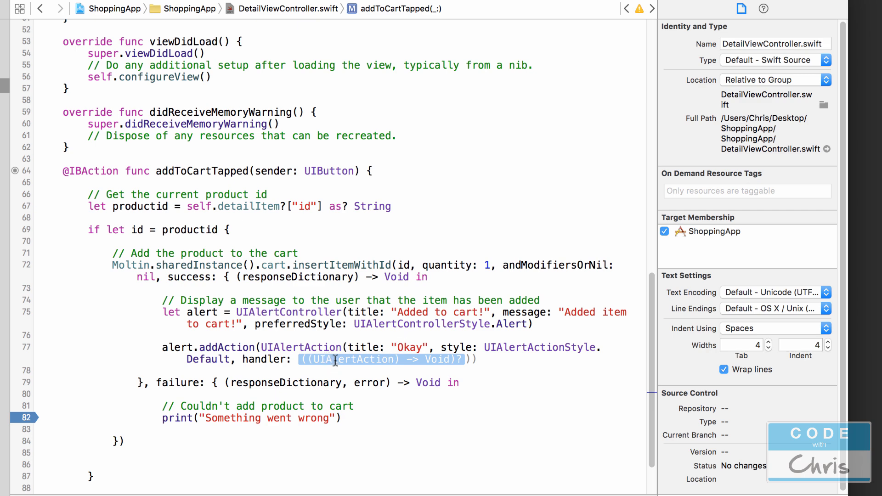
{"action": "type", "text": "Nil"}
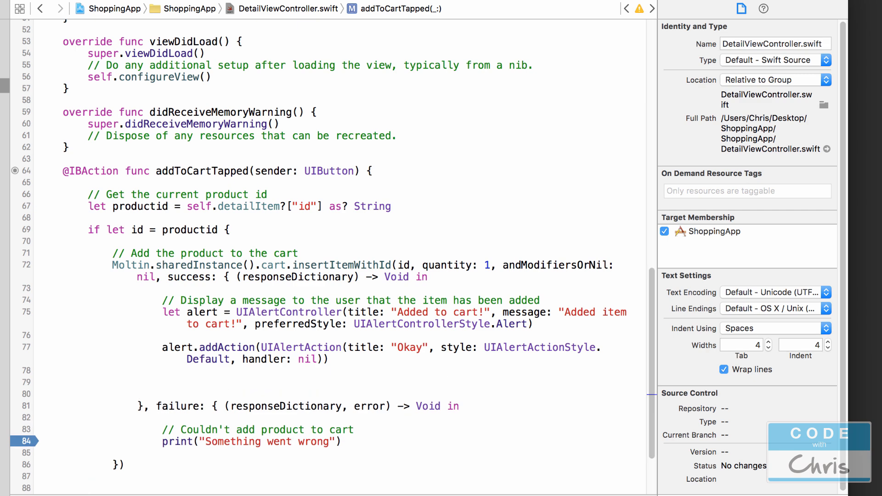
{"action": "mouse_move", "coordinate": [225, 378]}
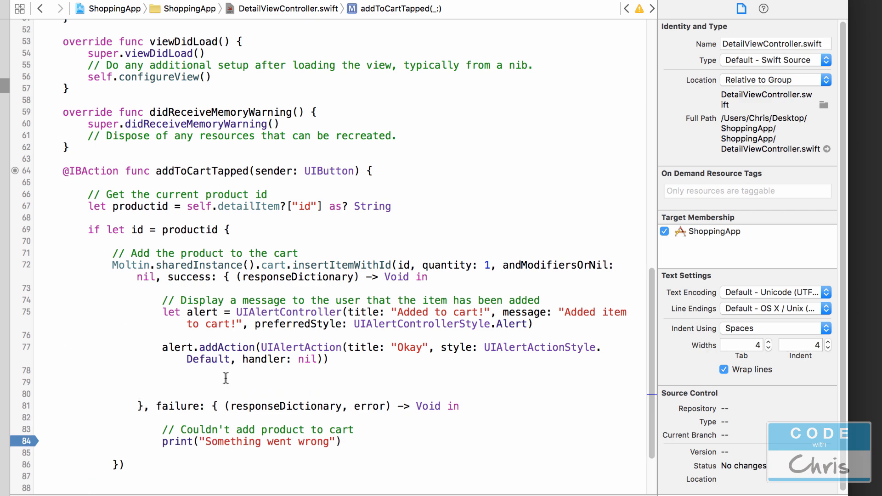
- Present the alert via self.presentViewController with animated: true, completion still a placeholder
{"action": "type", "text": "self.detailItem"}
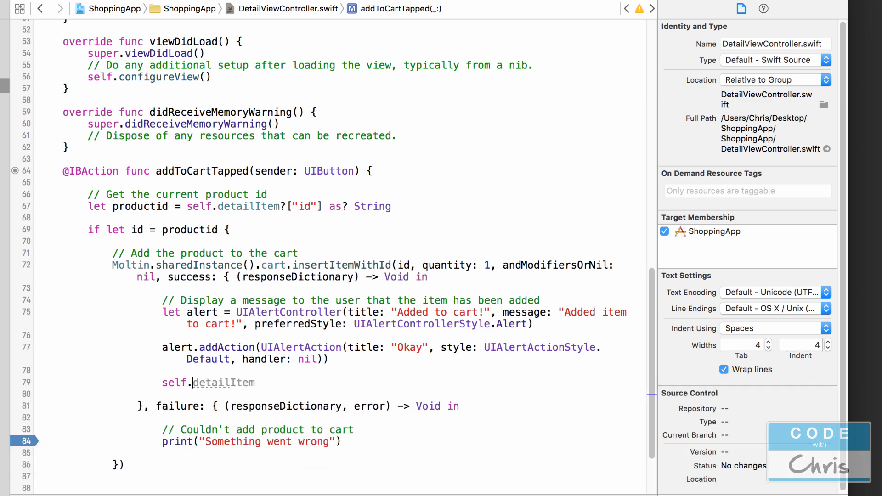
{"action": "type", "text": "presentViewController("}
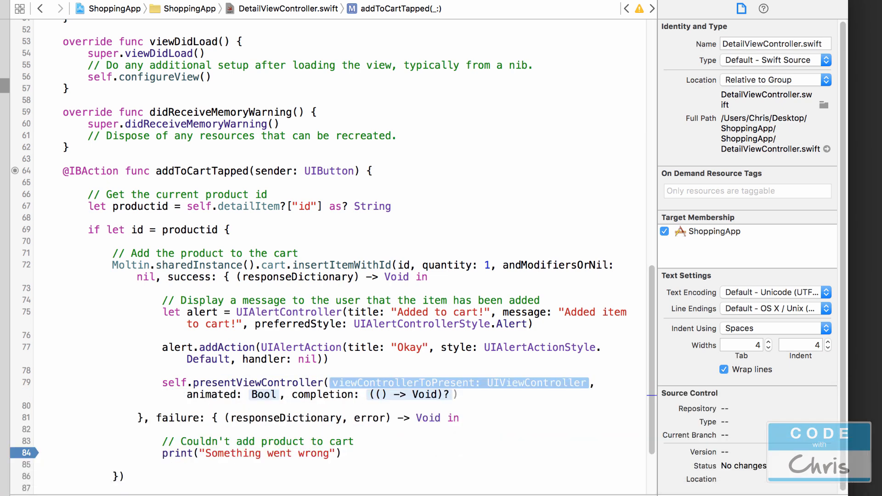
{"action": "mouse_move", "coordinate": [417, 368]}
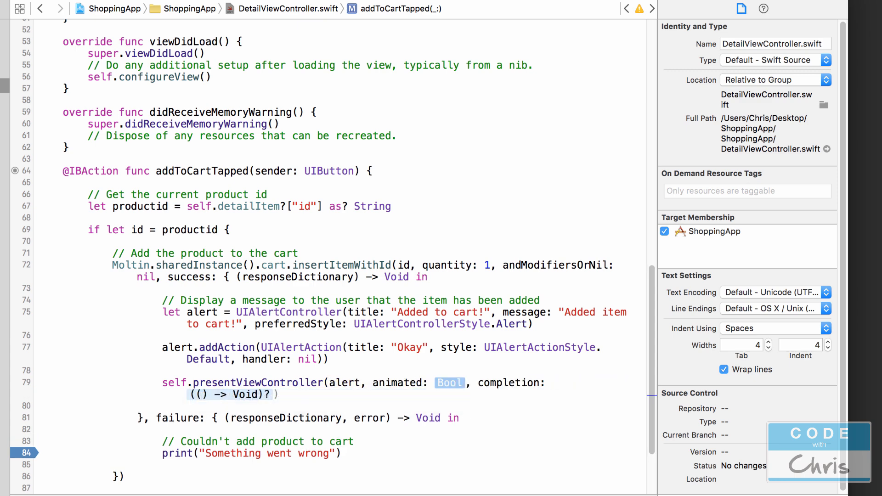
{"action": "type", "text": "t"}
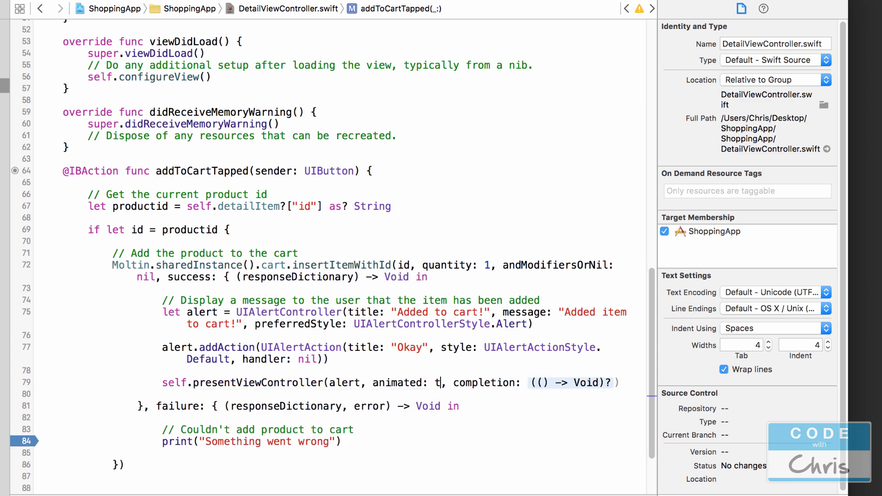
{"action": "type", "text": "rue"}
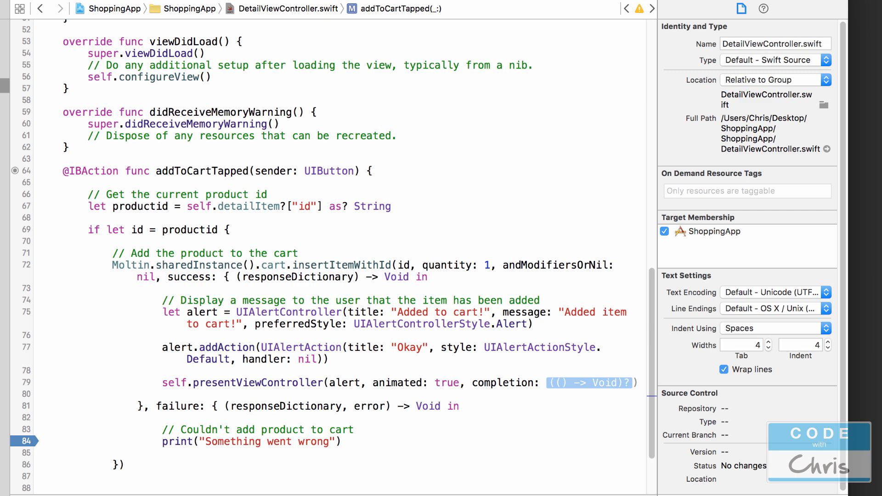
{"action": "mouse_move", "coordinate": [555, 381]}
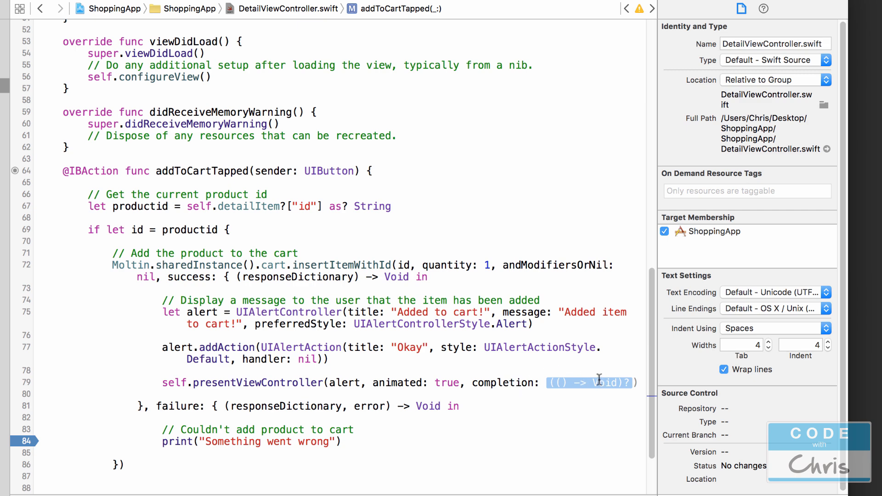
{"action": "mouse_move", "coordinate": [572, 366]}
{"action": "type", "text": "nil"}
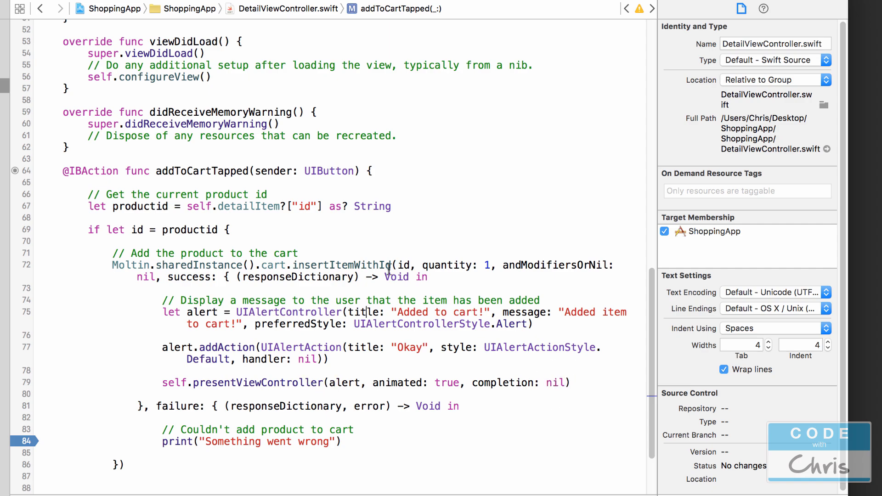
- Run the app with Cmd+R and open the iPad Pro product in the Simulator
{"action": "key", "text": "cmd+r"}
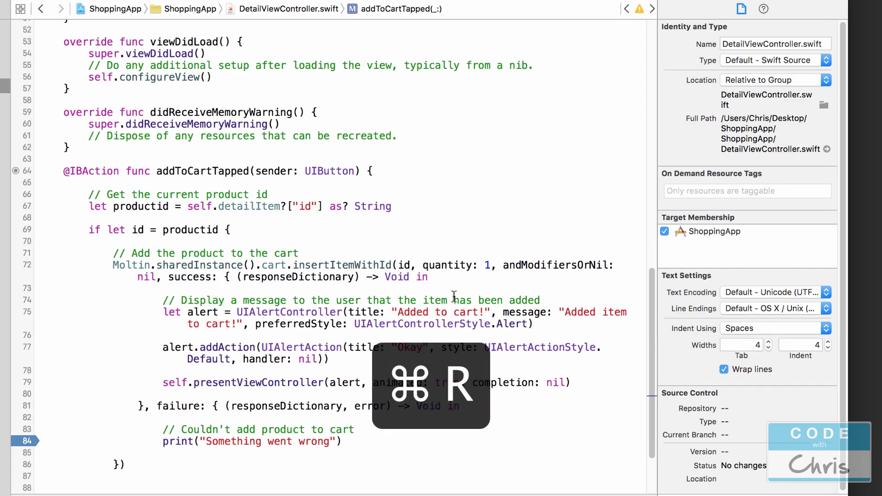
{"action": "key", "text": "cmd+r"}
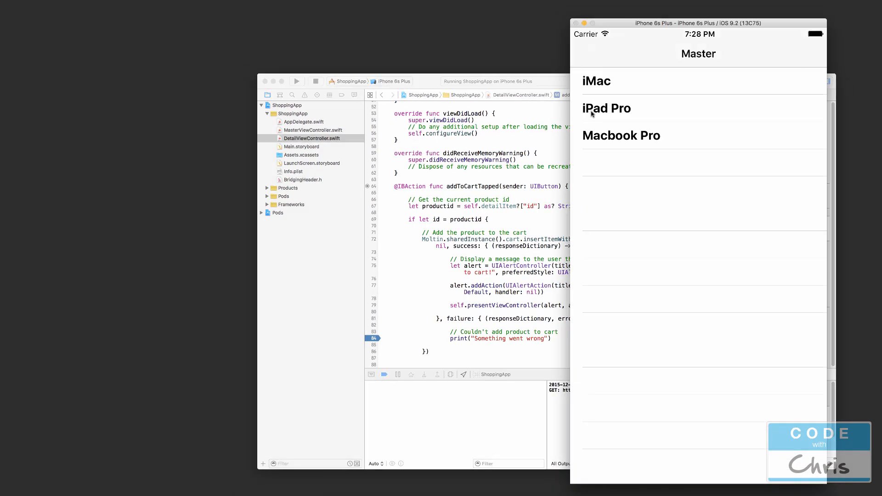
{"action": "left_click", "coordinate": [607, 108]}
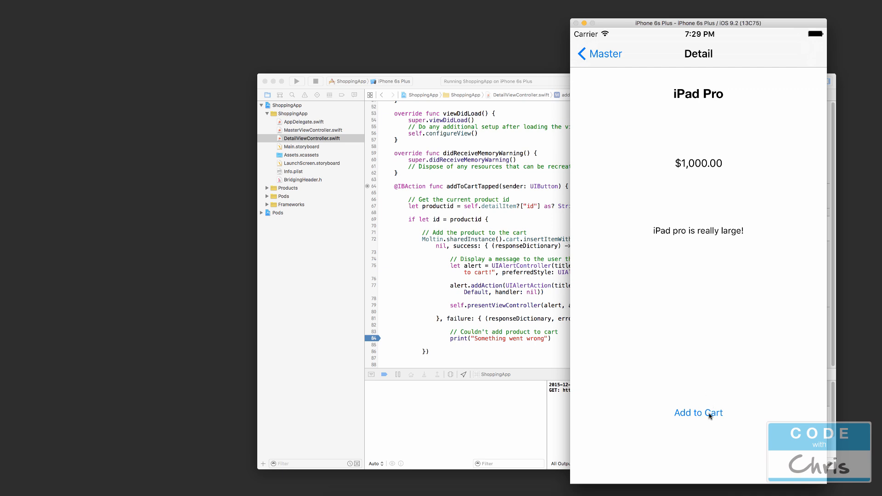
{"action": "mouse_move", "coordinate": [404, 218]}
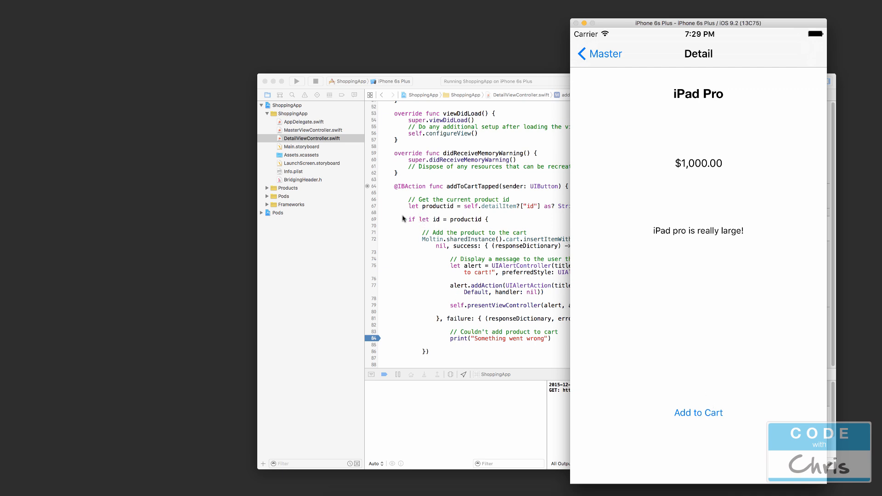
{"action": "mouse_move", "coordinate": [744, 180]}
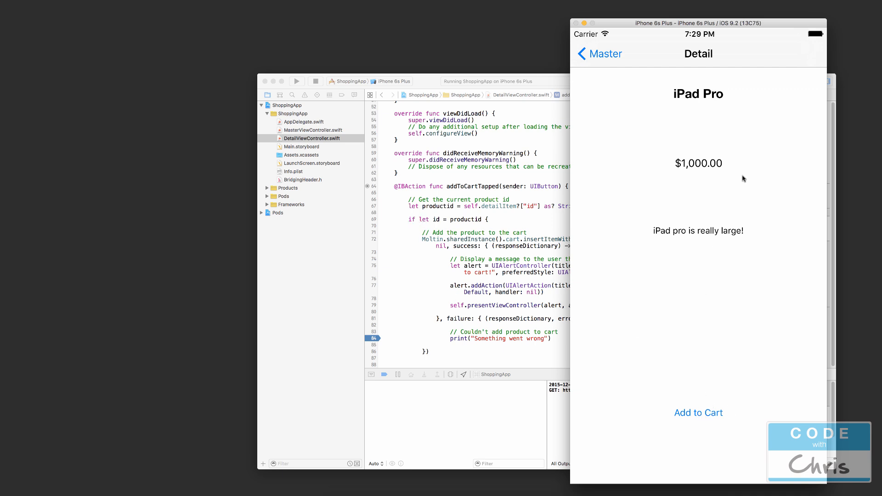
{"action": "mouse_move", "coordinate": [739, 116]}
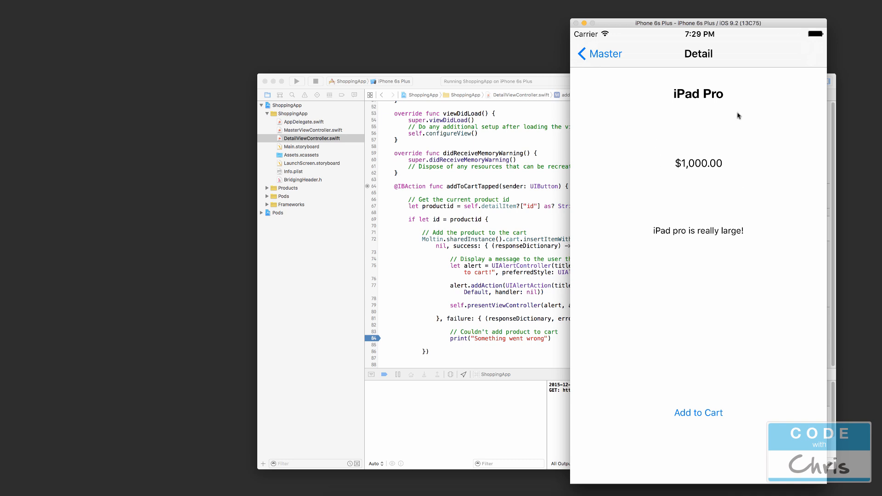
{"action": "mouse_move", "coordinate": [729, 149]}
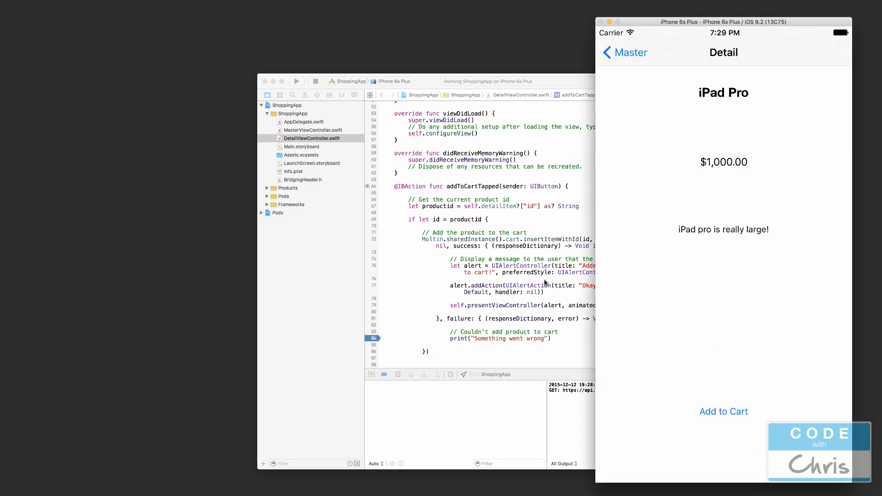
- Tap Add to Cart, see the "Added to cart!" alert, and dismiss it with Okay
{"action": "left_click", "coordinate": [724, 412]}
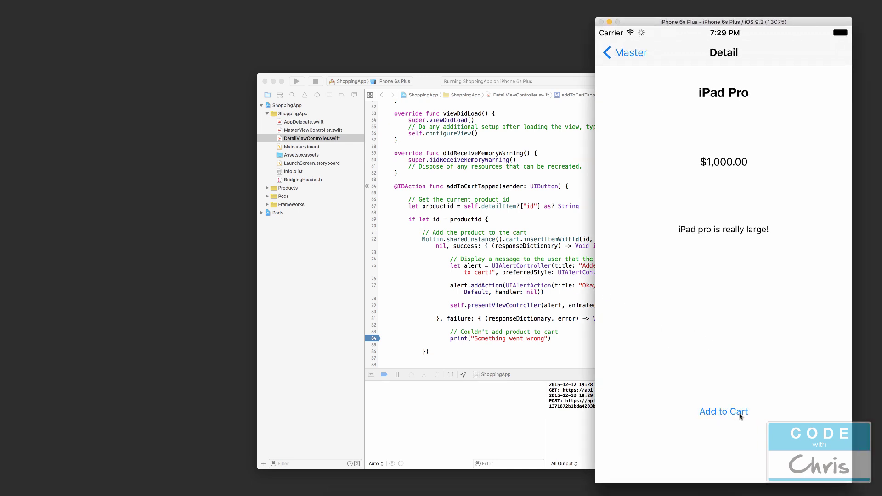
{"action": "left_click", "coordinate": [723, 412]}
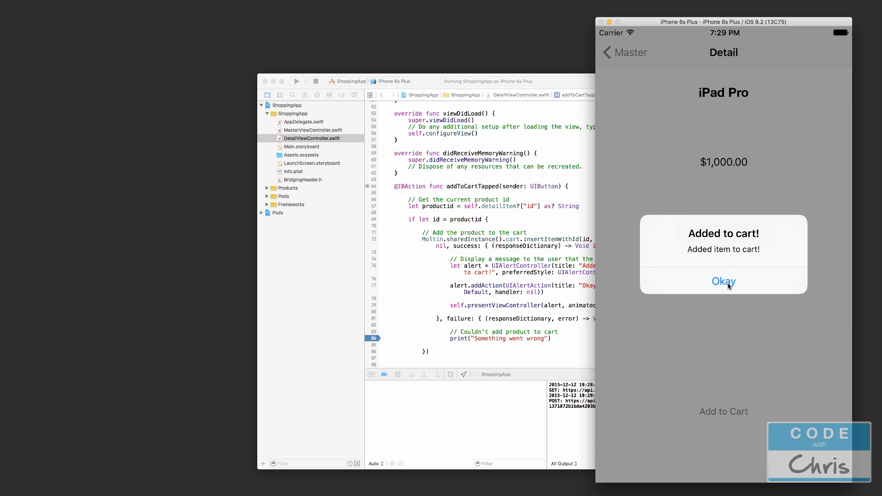
{"action": "left_click", "coordinate": [723, 282]}
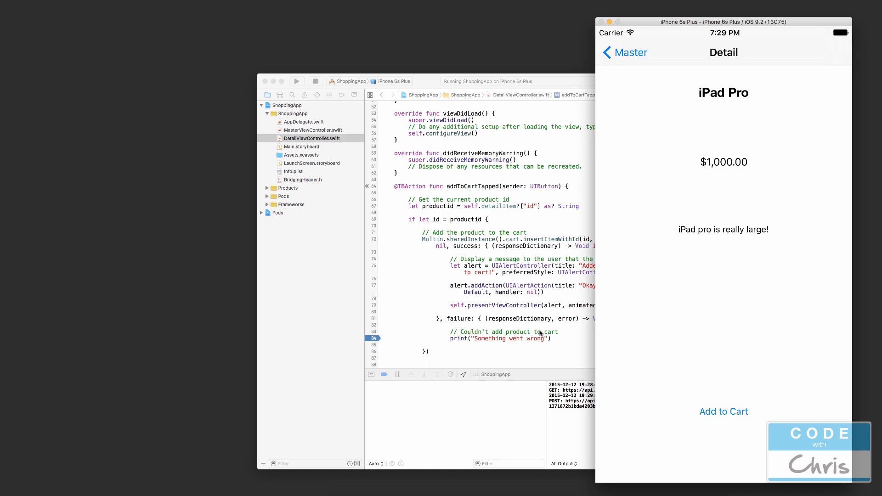
{"action": "mouse_move", "coordinate": [565, 395]}
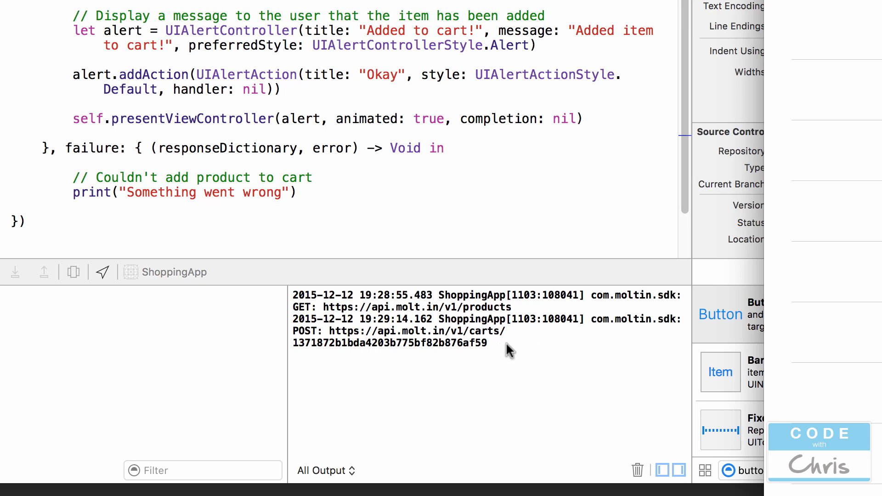
{"action": "mouse_move", "coordinate": [515, 314]}
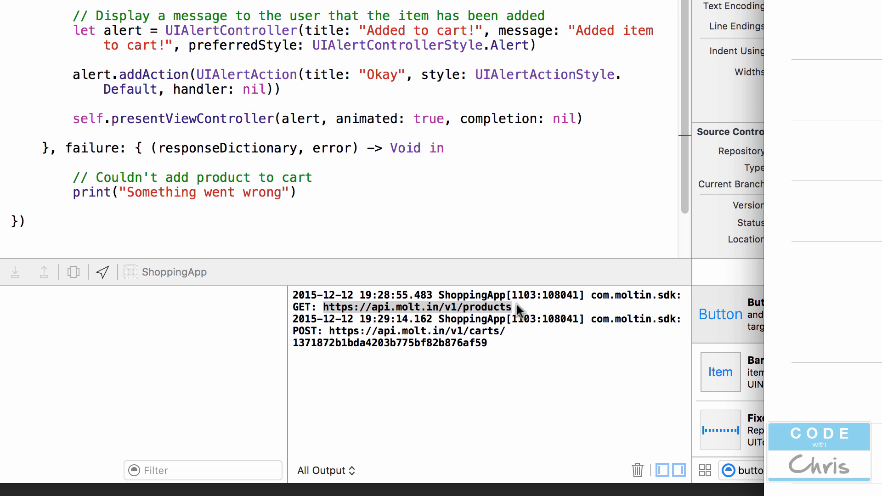
{"action": "mouse_move", "coordinate": [511, 366]}
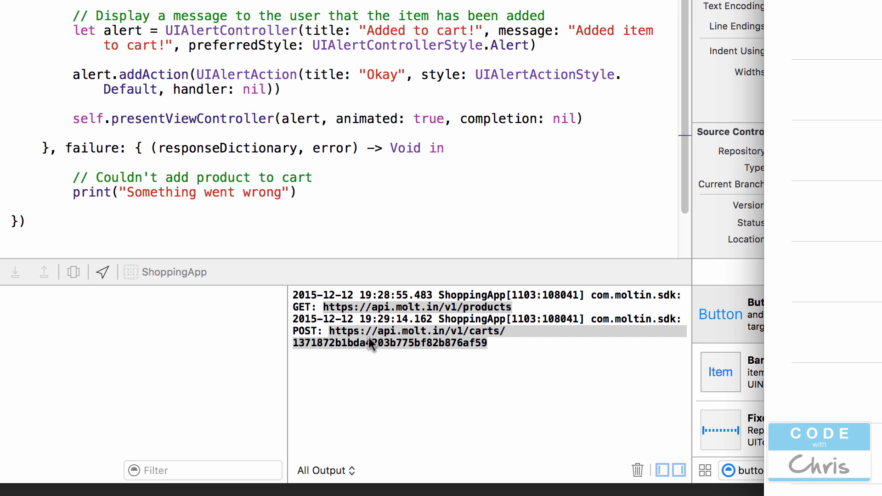
{"action": "mouse_move", "coordinate": [498, 347]}
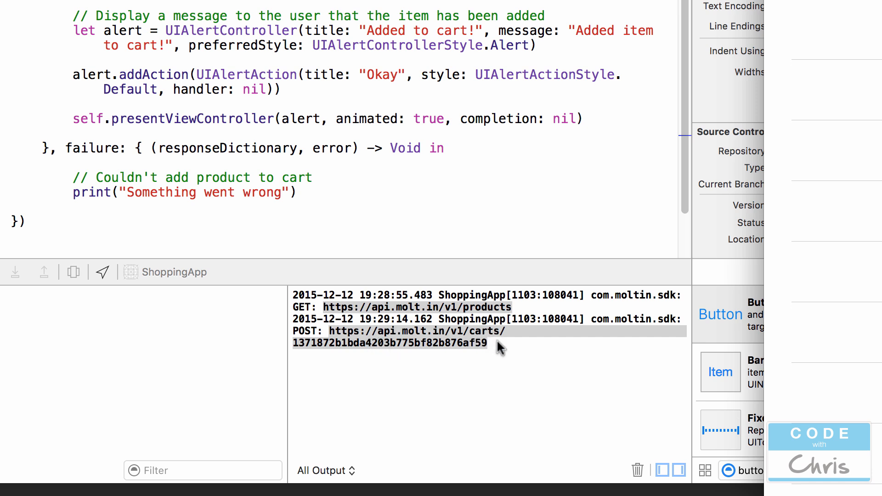
{"action": "mouse_move", "coordinate": [482, 351]}
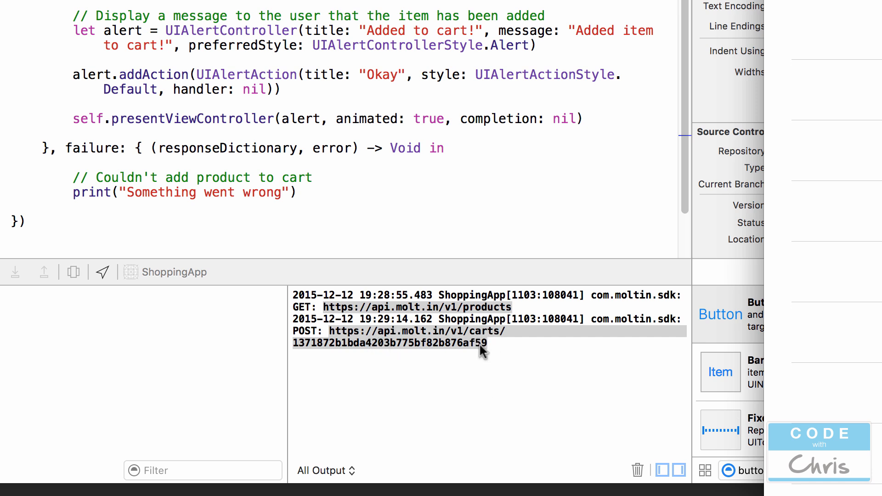
{"action": "mouse_move", "coordinate": [503, 352]}
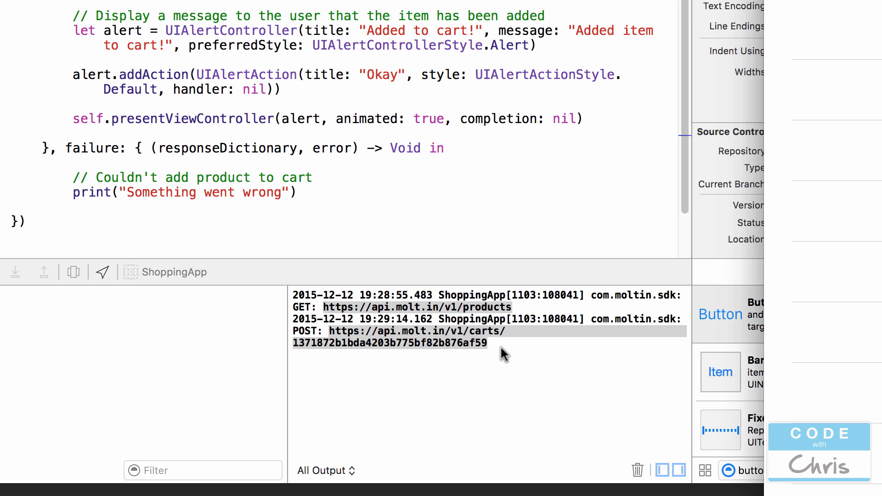
{"action": "mouse_move", "coordinate": [540, 264]}
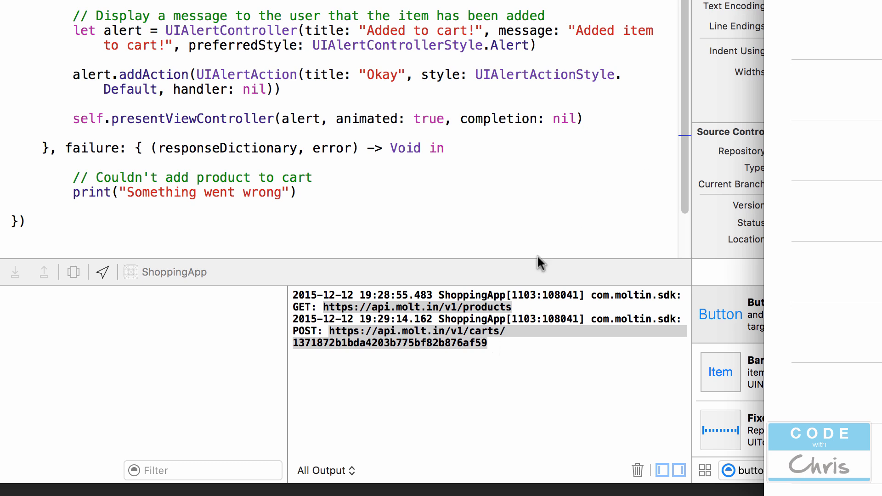